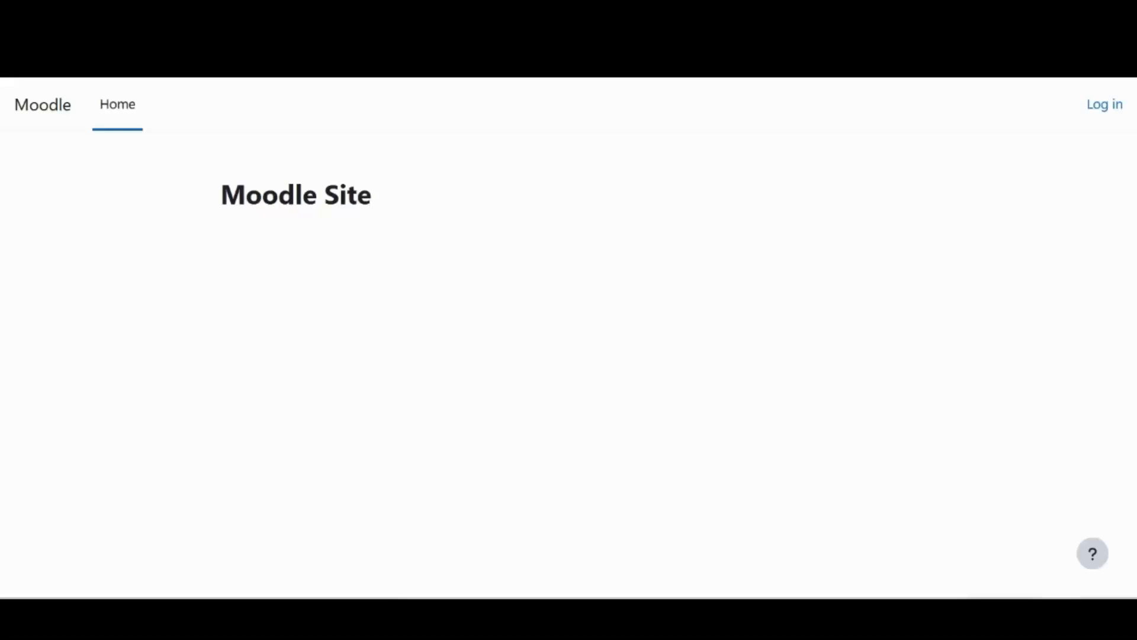
{"action": "mouse_move", "coordinate": [51, 560]}
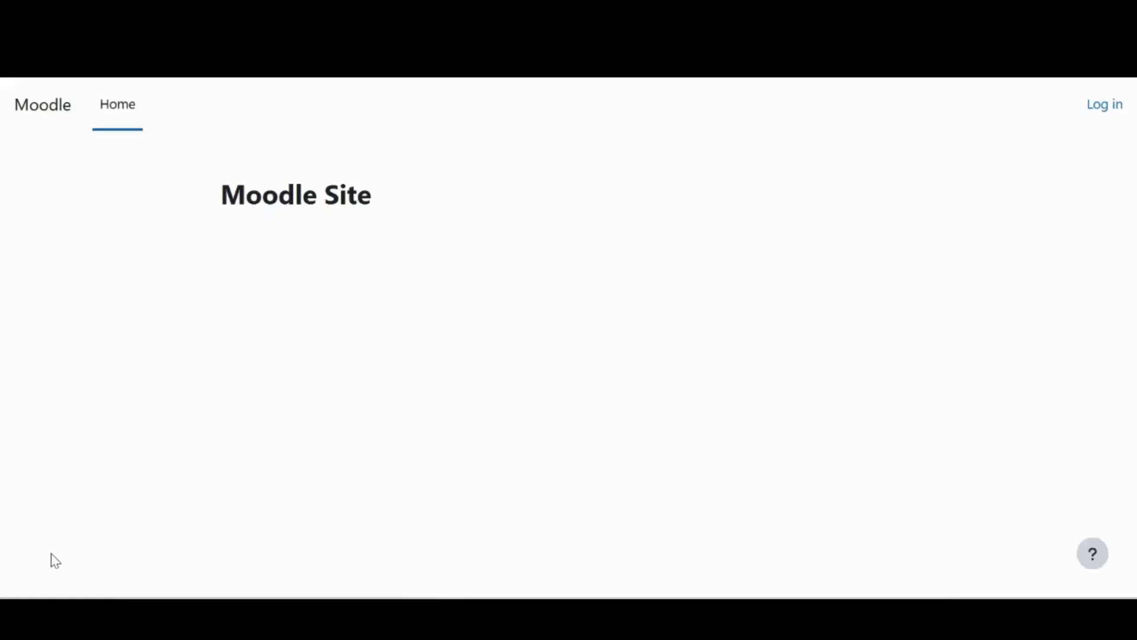
- Sign in to Moodle as the administrator and land on the dashboard
{"action": "left_click", "coordinate": [1104, 104]}
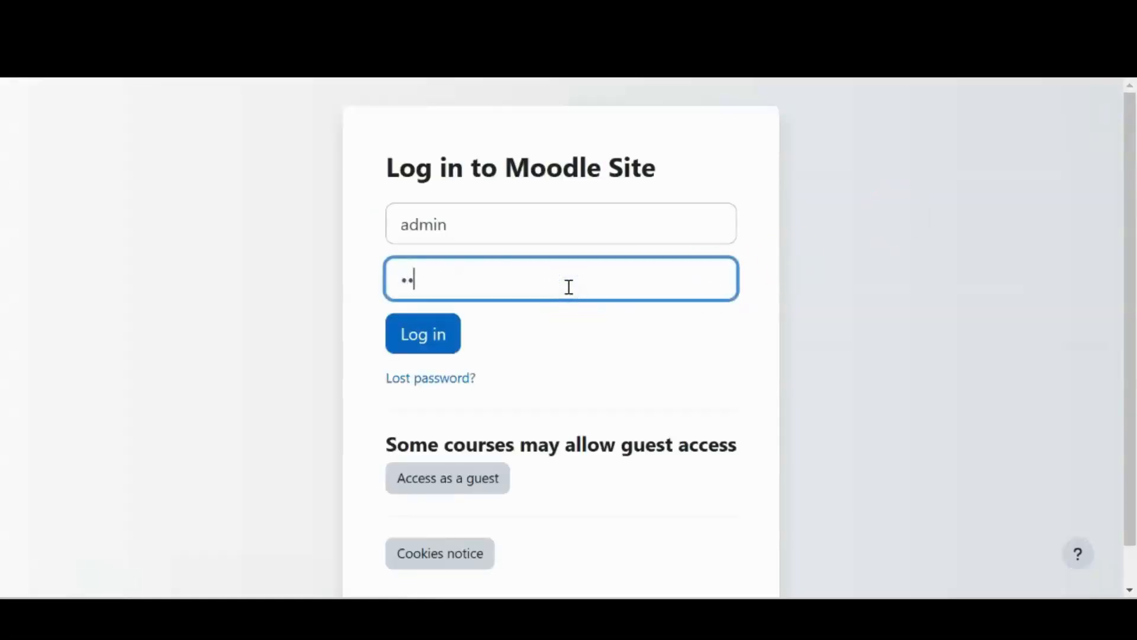
{"action": "type", "text": "password"}
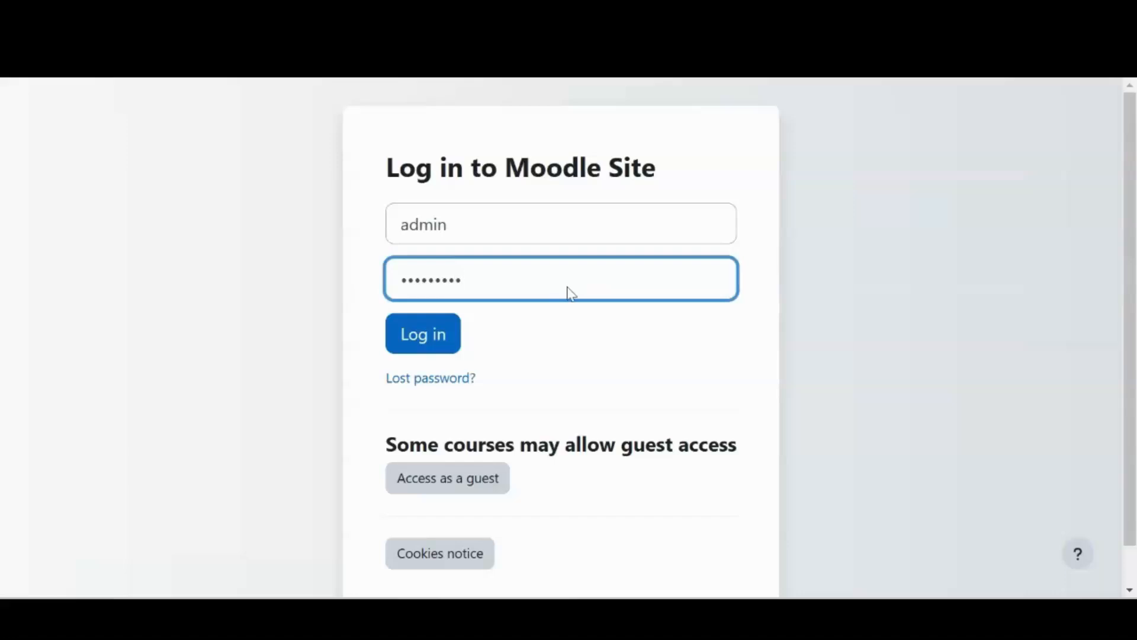
{"action": "left_click", "coordinate": [421, 334]}
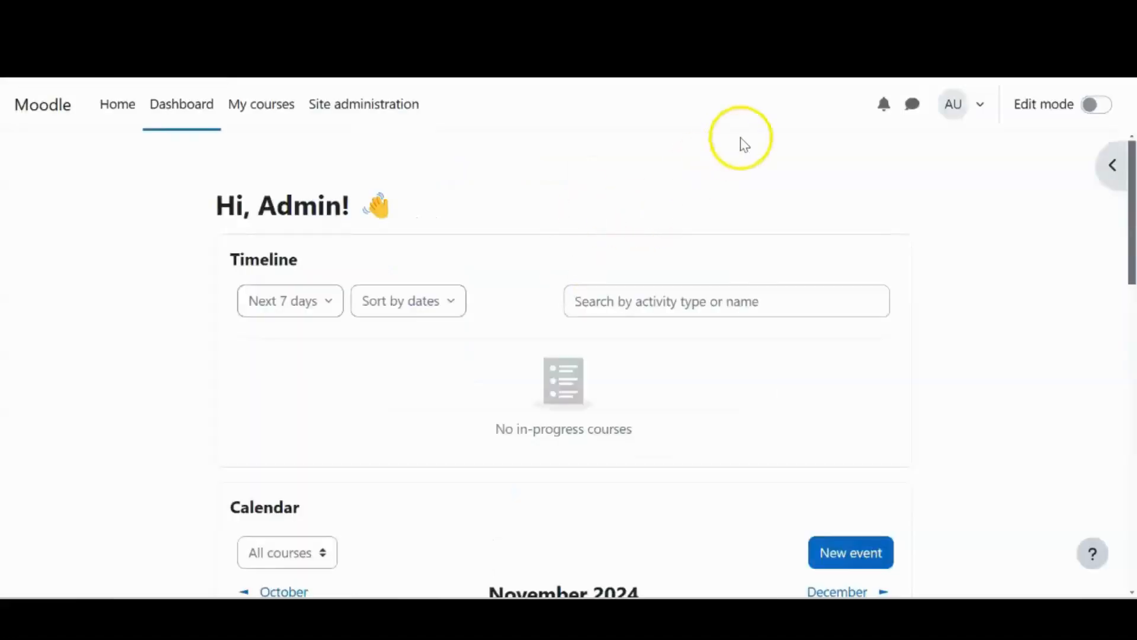
{"action": "mouse_move", "coordinate": [487, 163]}
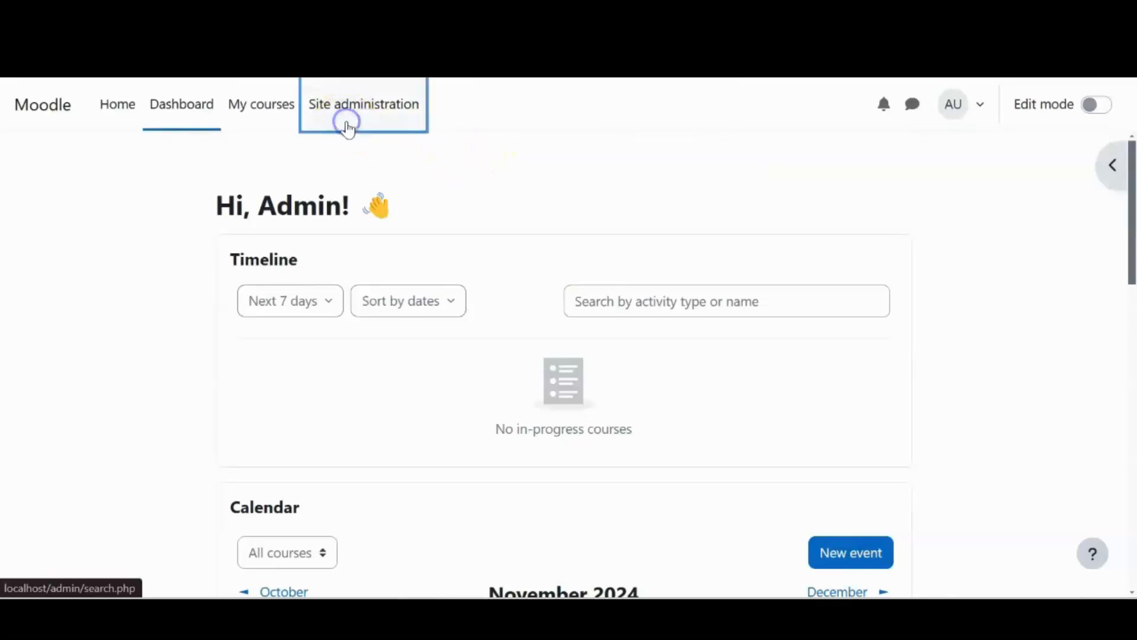
- Reach Site home settings through the Site administration General area
{"action": "left_click", "coordinate": [362, 104]}
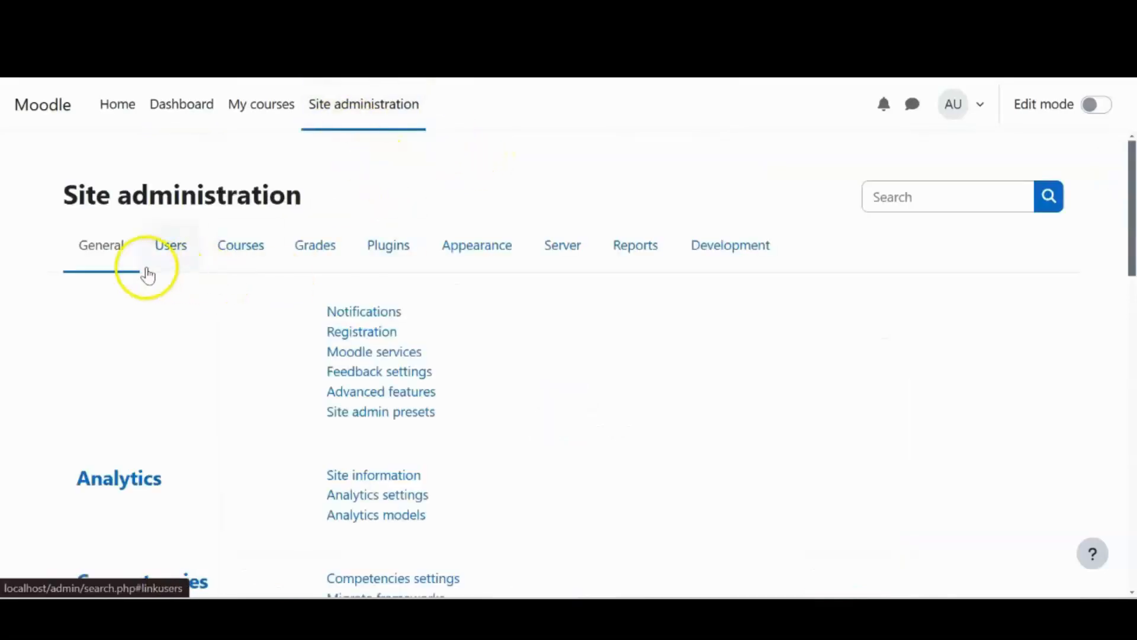
{"action": "scroll", "scroll_direction": "down", "scroll_amount": 3}
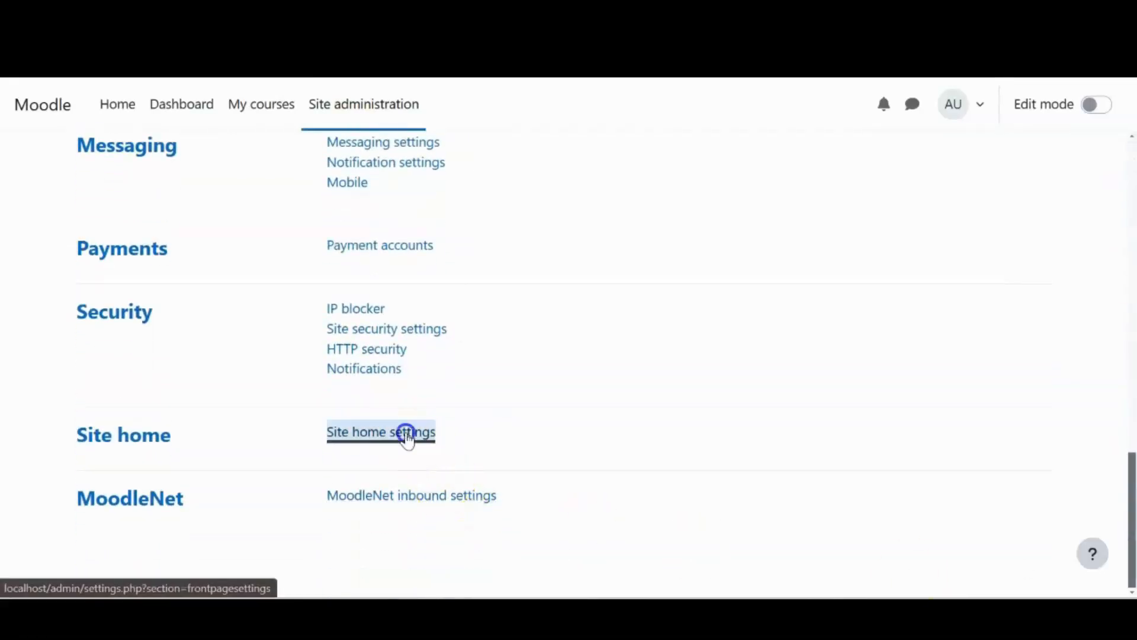
{"action": "left_click", "coordinate": [380, 431]}
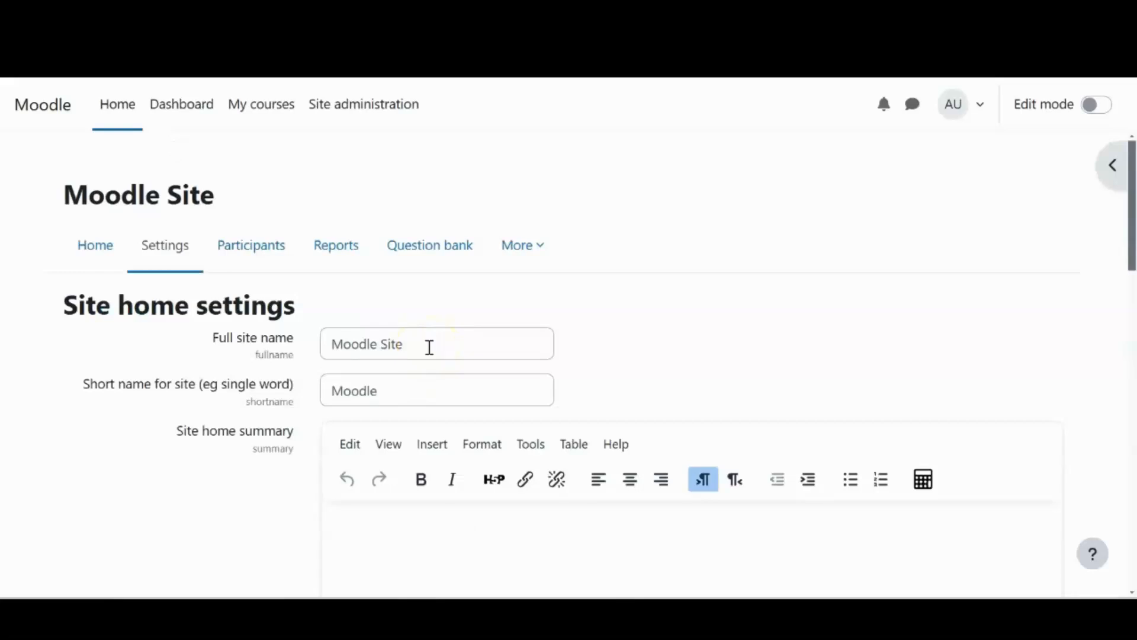
- Replace the full site name with "Kanak's Learning Academy" and the short name with KnkAcademy
{"action": "double_click", "coordinate": [366, 344]}
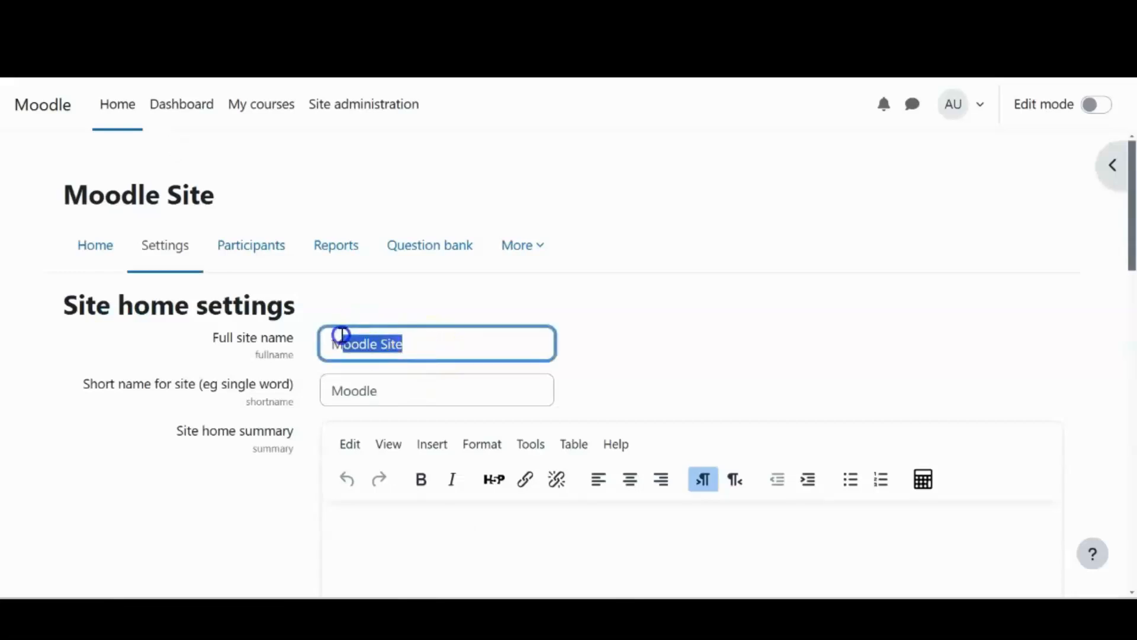
{"action": "type", "text": "Kan"}
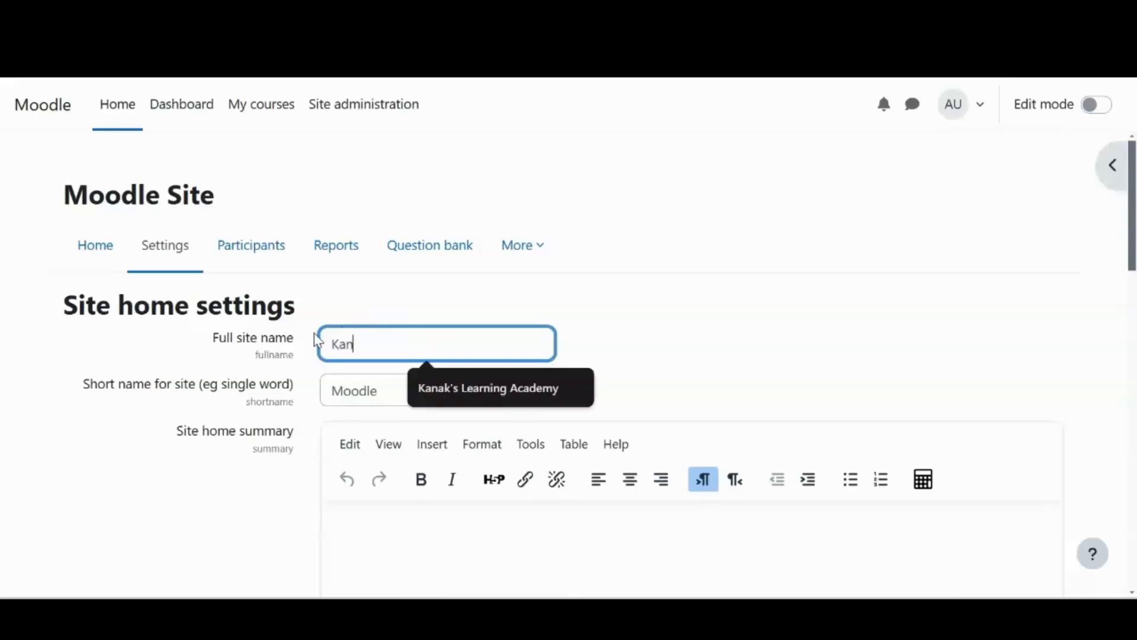
{"action": "left_click", "coordinate": [489, 387]}
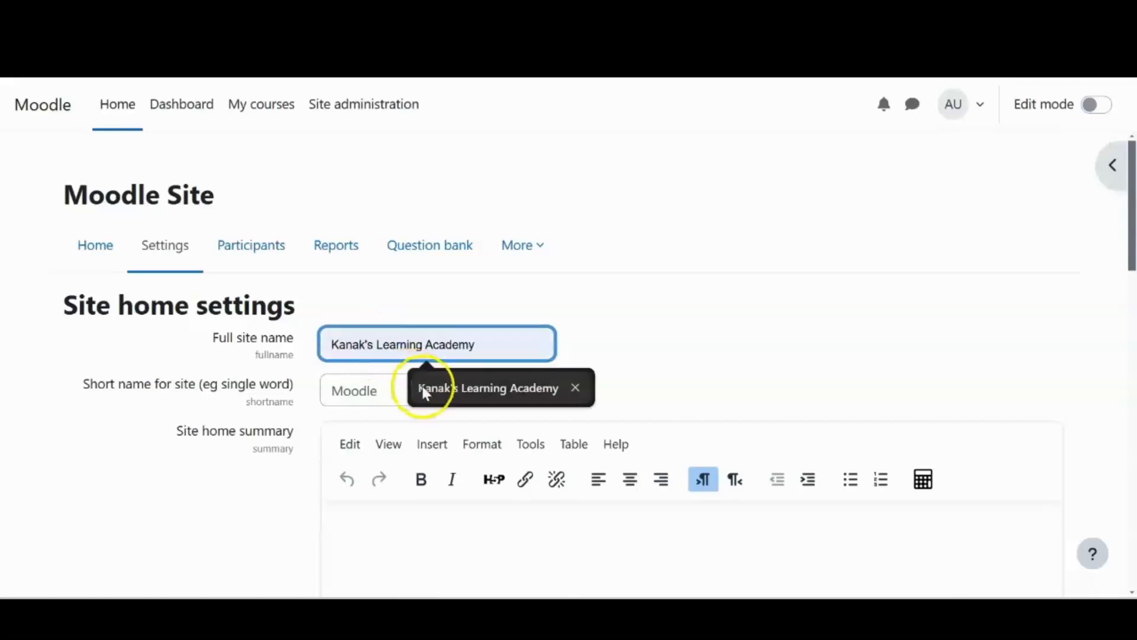
{"action": "type", "text": "kn"}
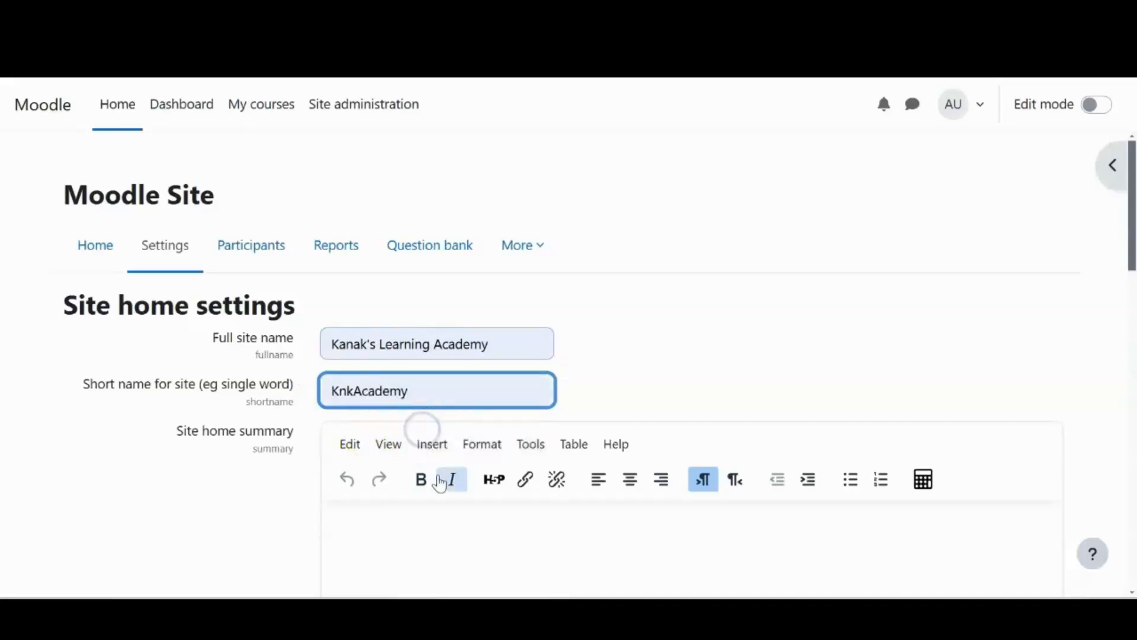
{"action": "scroll", "scroll_direction": "down", "scroll_amount": 3}
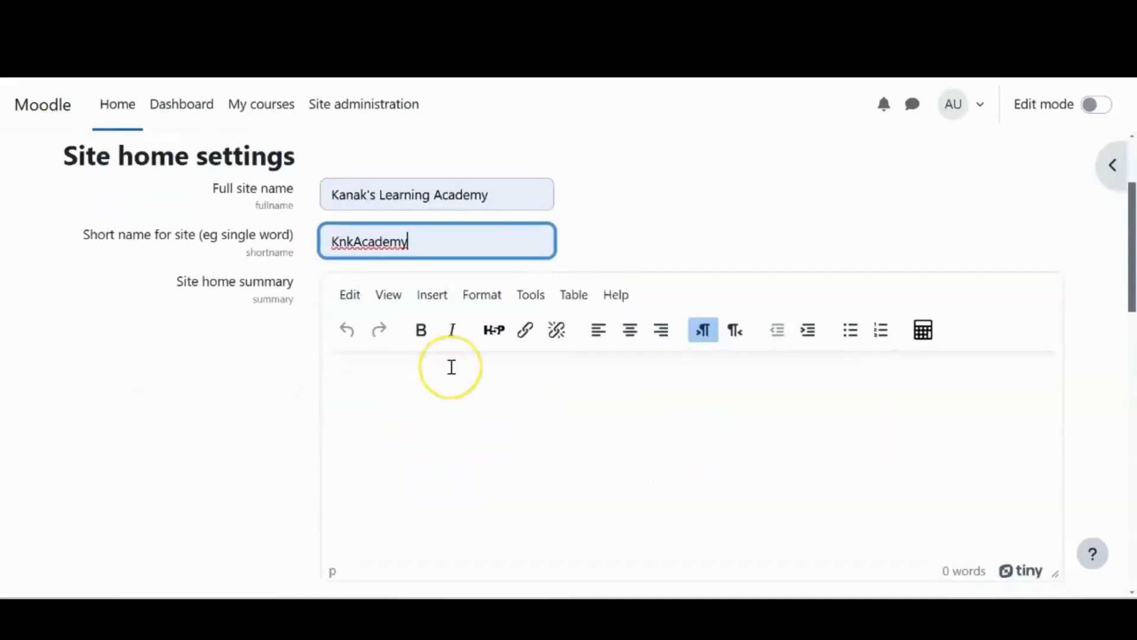
{"action": "scroll", "scroll_direction": "down", "scroll_amount": 3}
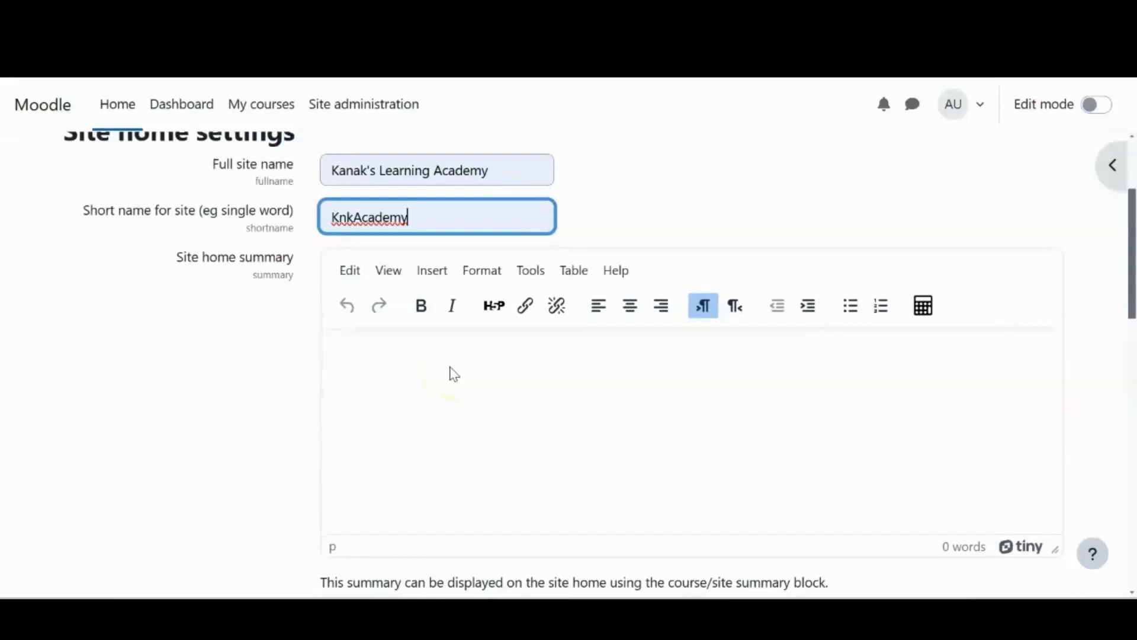
{"action": "scroll", "scroll_direction": "down", "scroll_amount": 3}
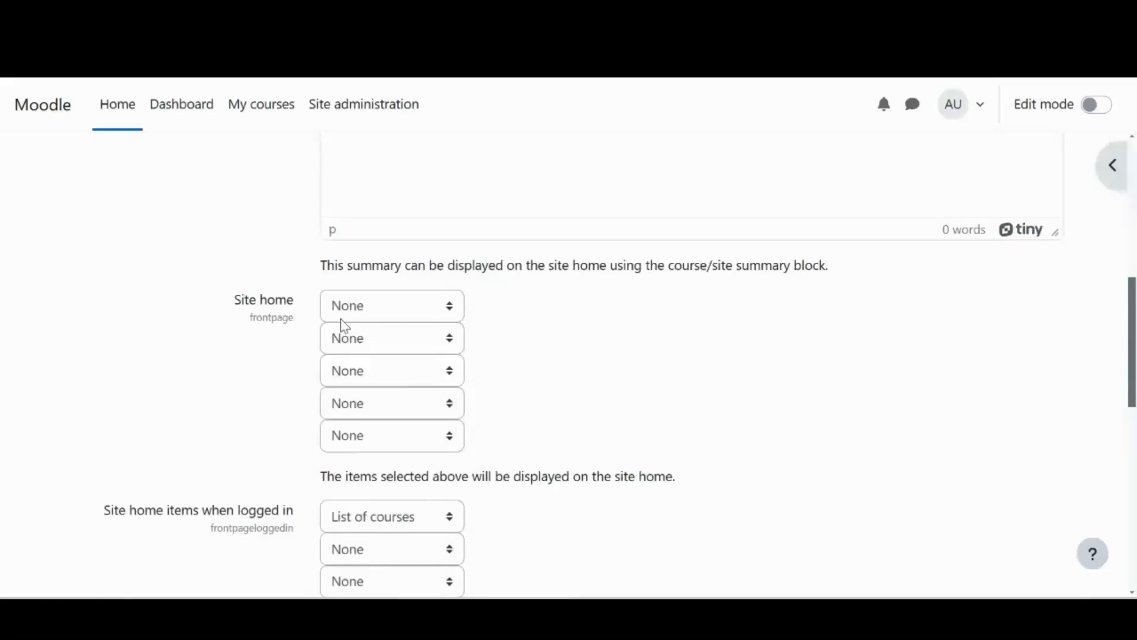
{"action": "left_click", "coordinate": [391, 305]}
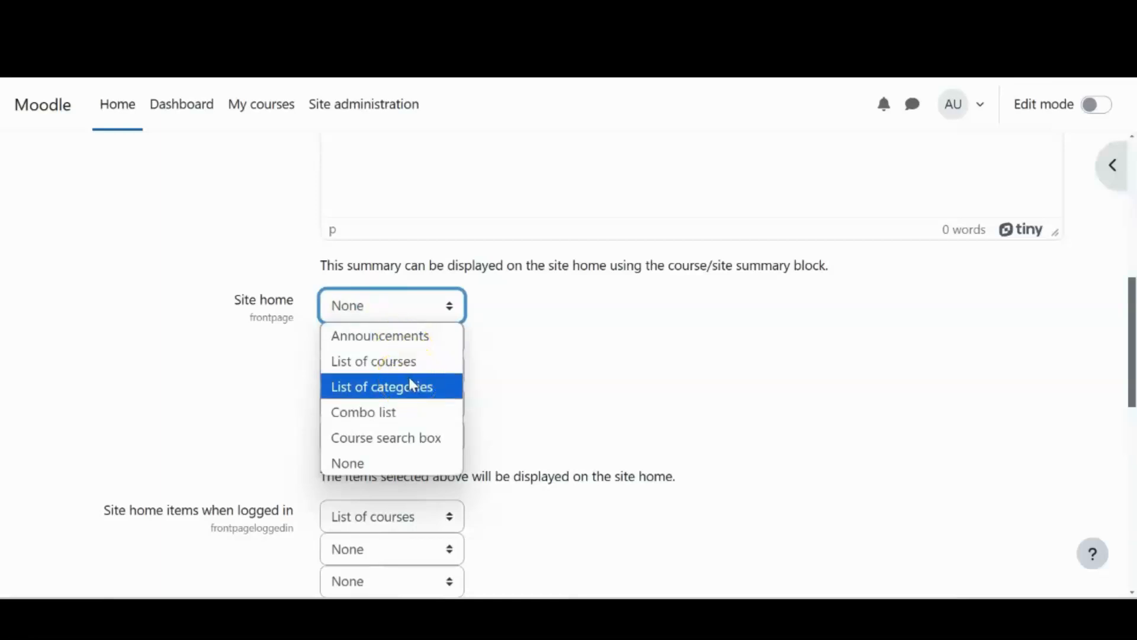
{"action": "mouse_move", "coordinate": [392, 463]}
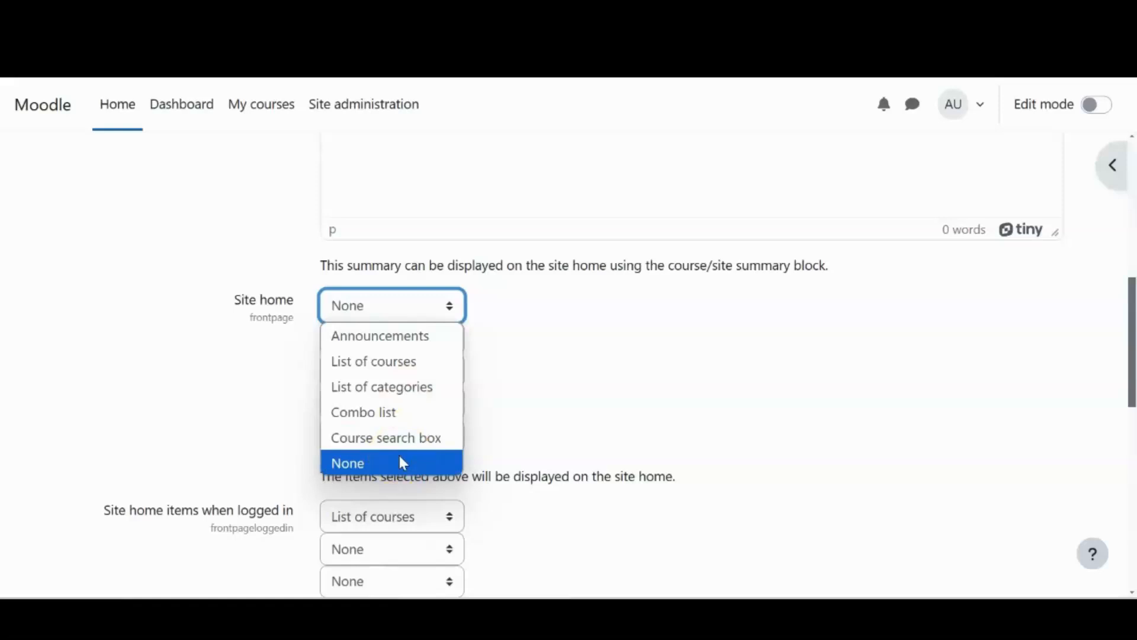
{"action": "left_click", "coordinate": [347, 463]}
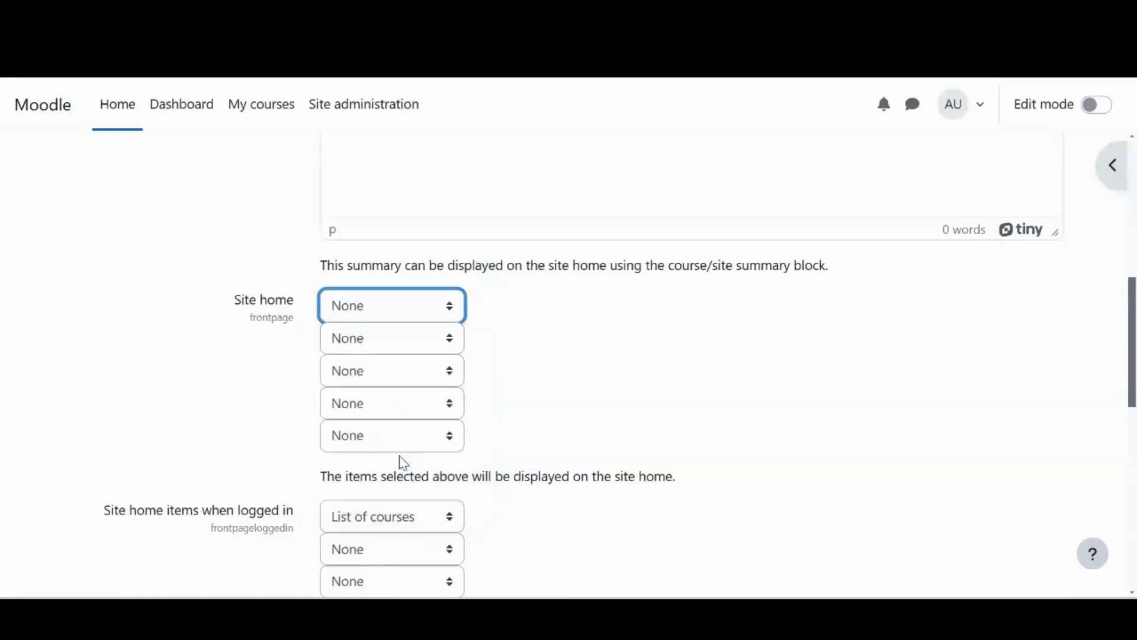
{"action": "scroll", "scroll_direction": "down", "scroll_amount": 3}
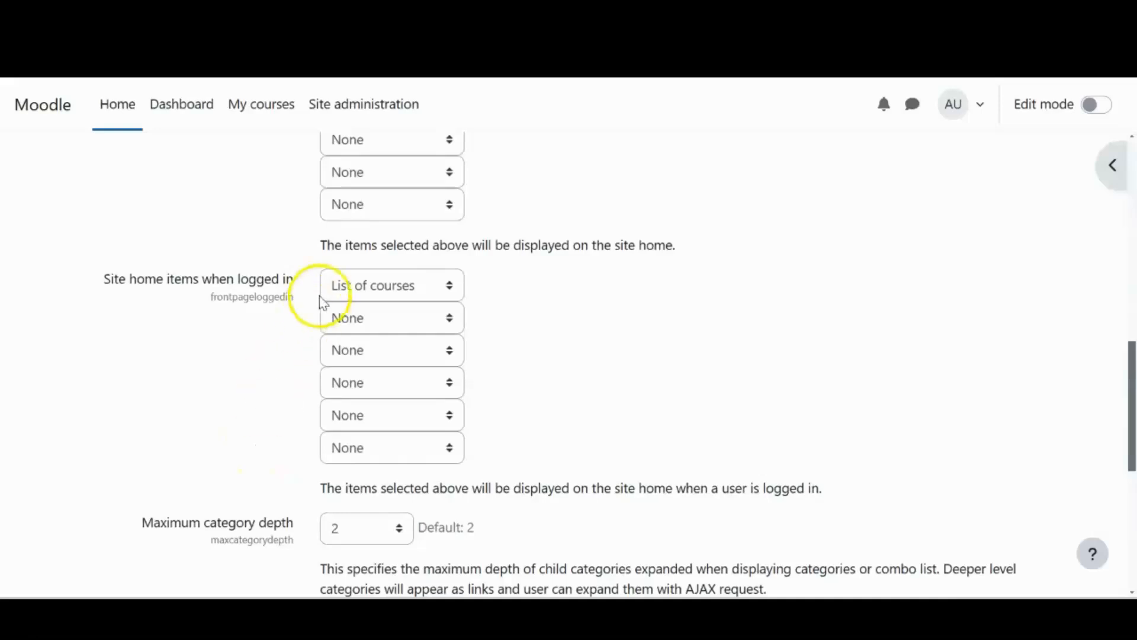
{"action": "left_click", "coordinate": [391, 285]}
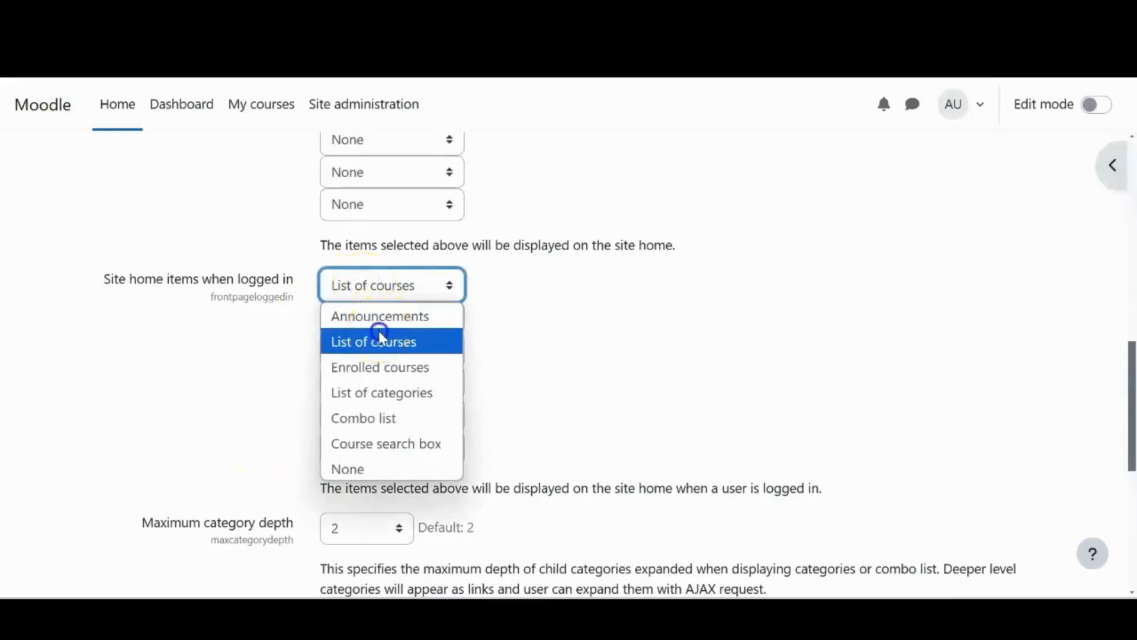
{"action": "left_click", "coordinate": [373, 341]}
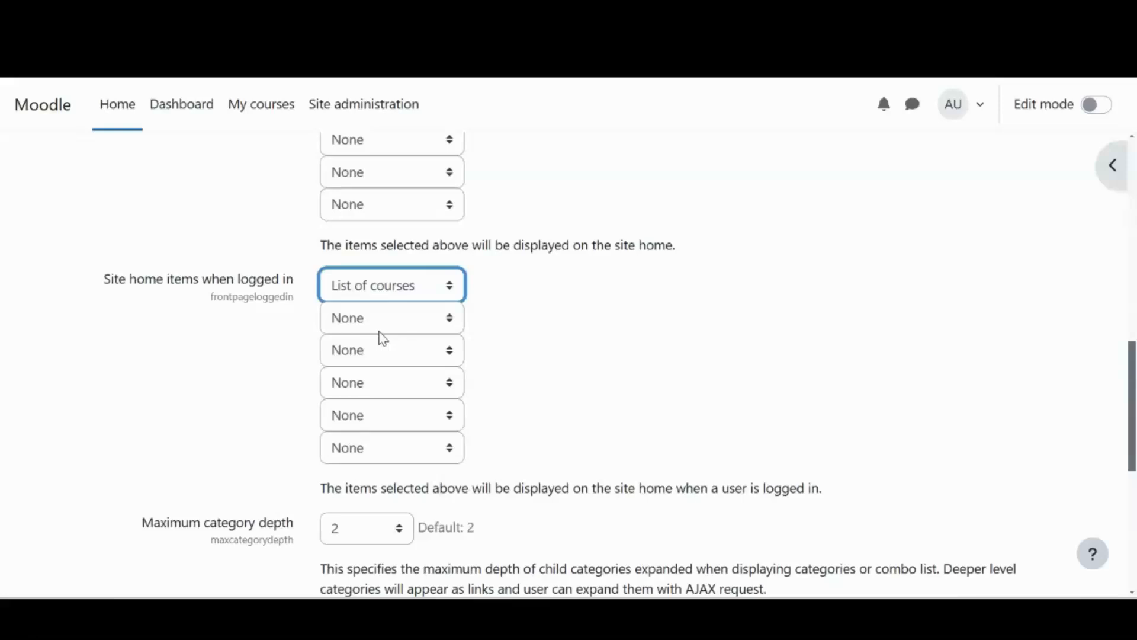
{"action": "scroll", "scroll_direction": "down", "scroll_amount": 3}
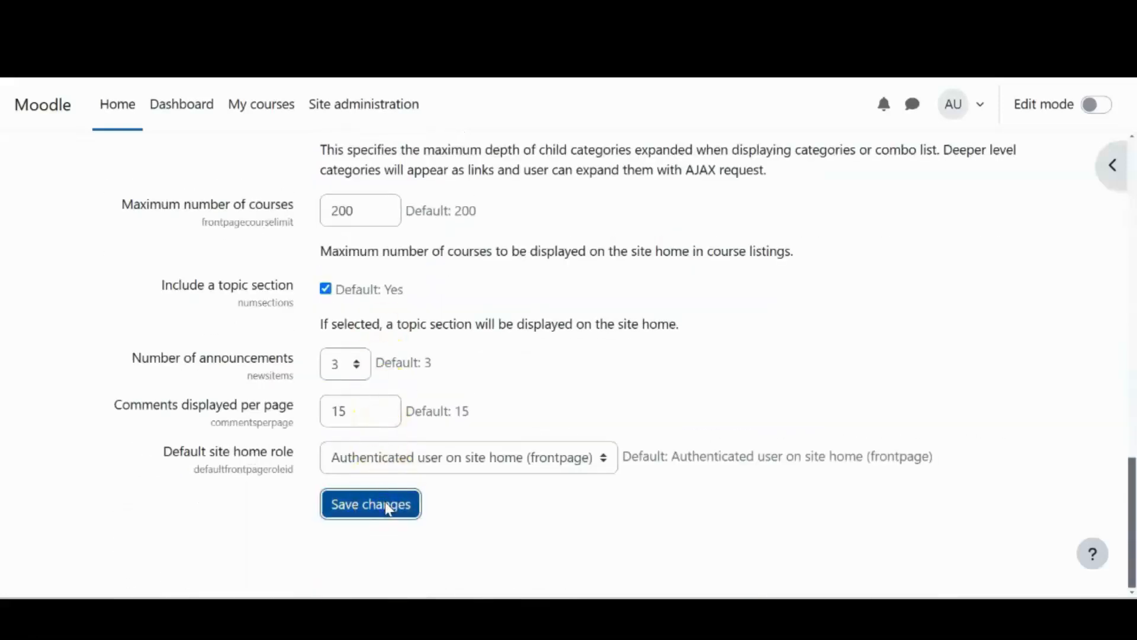
- Save the site home settings so the header shows KnkAcademy and the academy title
{"action": "left_click", "coordinate": [369, 504]}
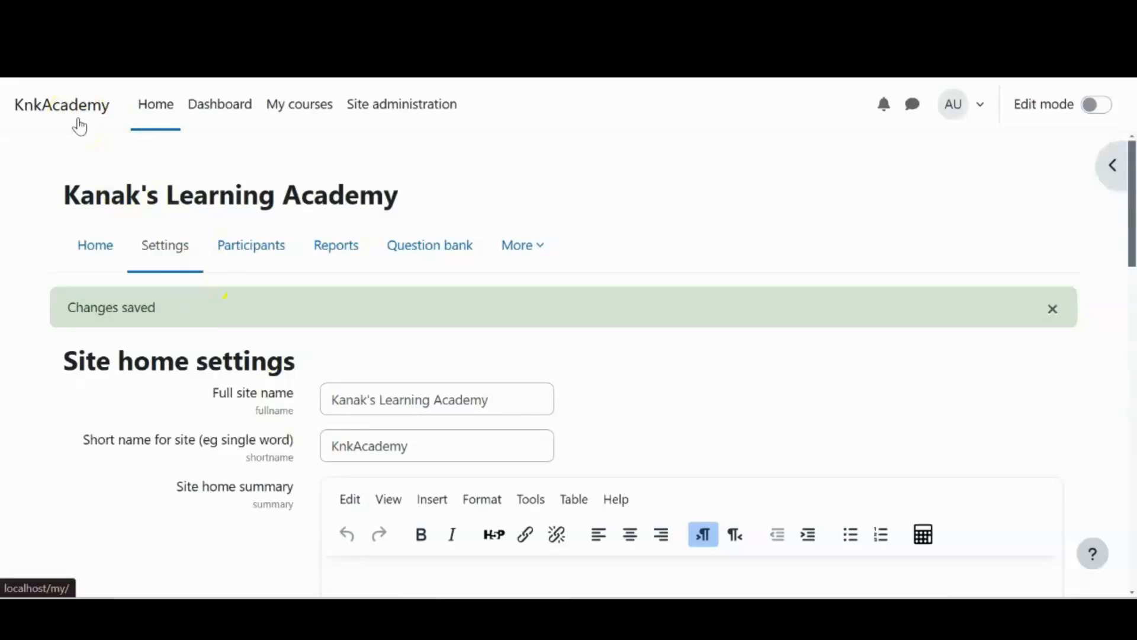
{"action": "left_click", "coordinate": [95, 244]}
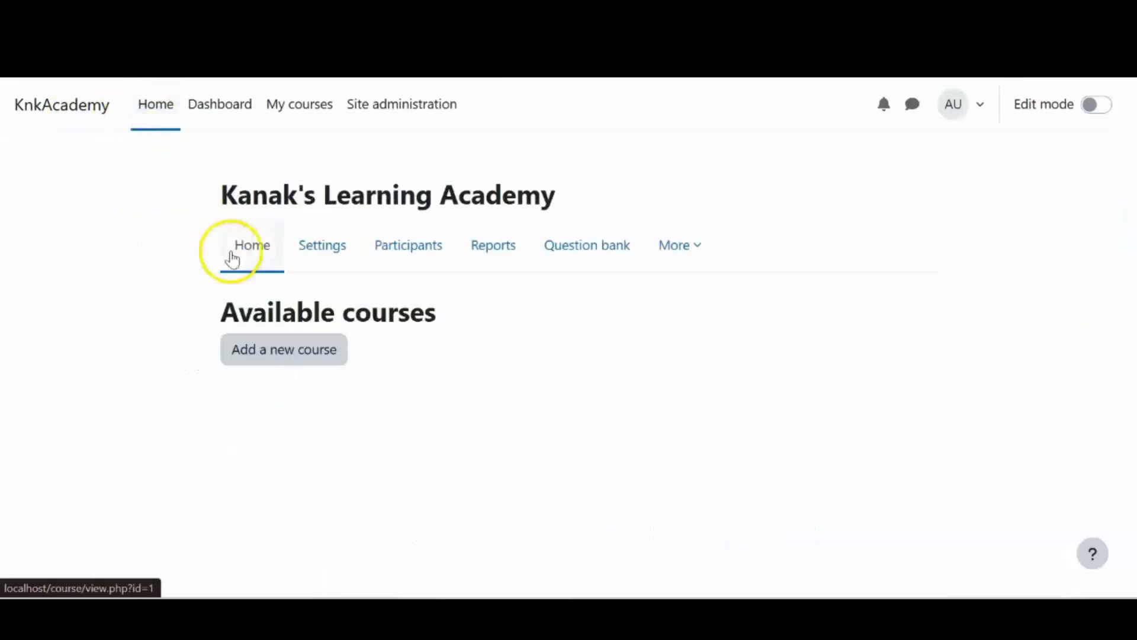
{"action": "left_click", "coordinate": [1096, 104]}
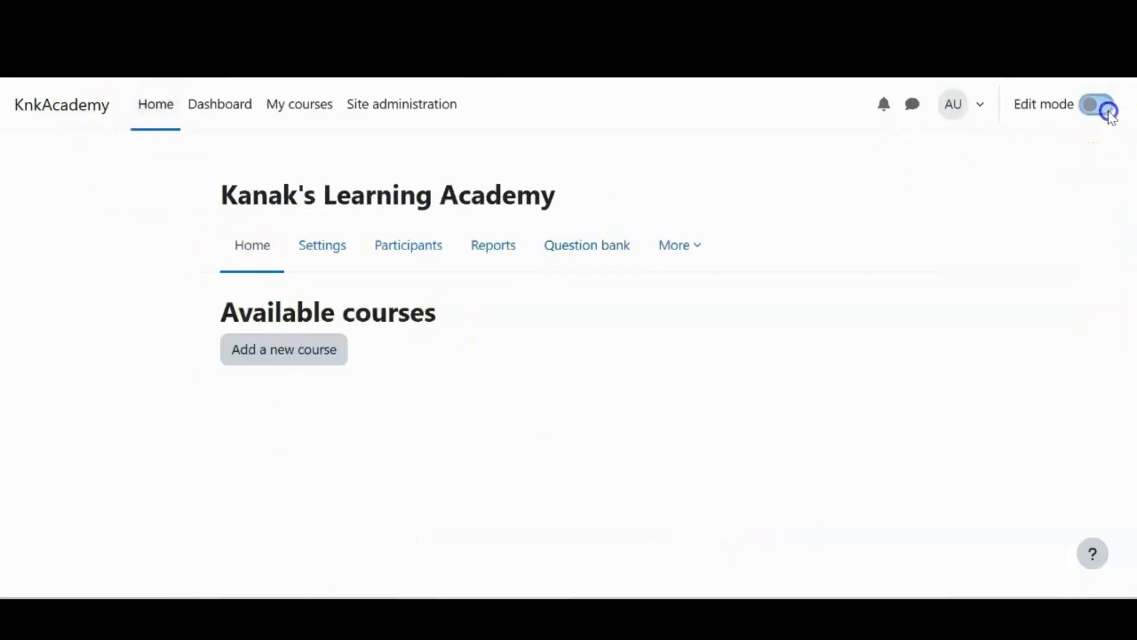
{"action": "left_click", "coordinate": [1096, 104]}
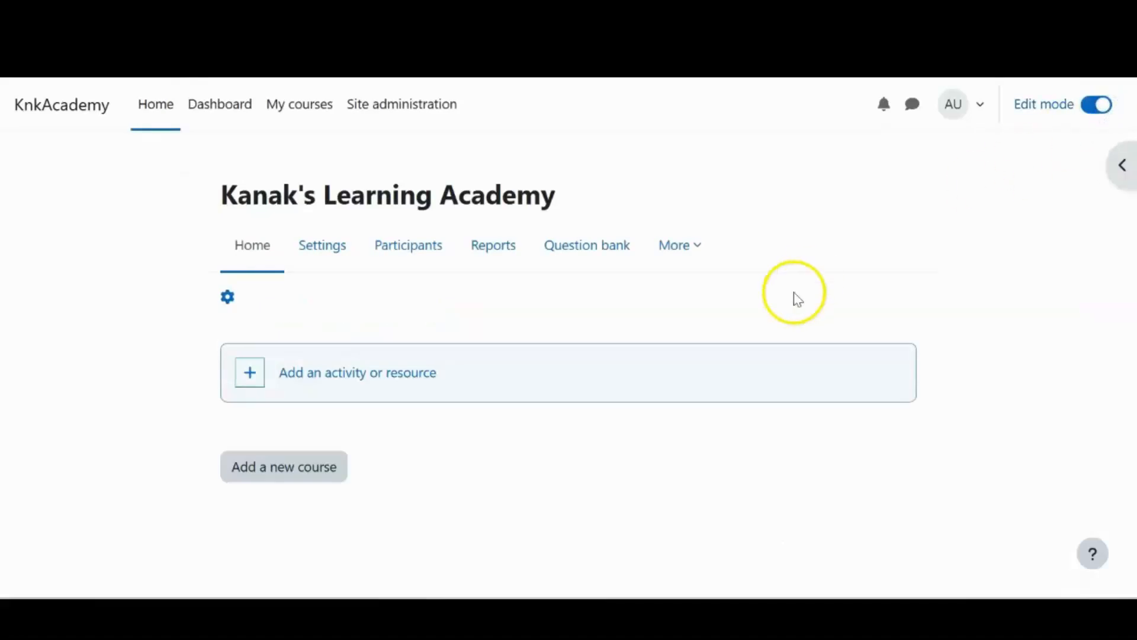
{"action": "mouse_move", "coordinate": [228, 297]}
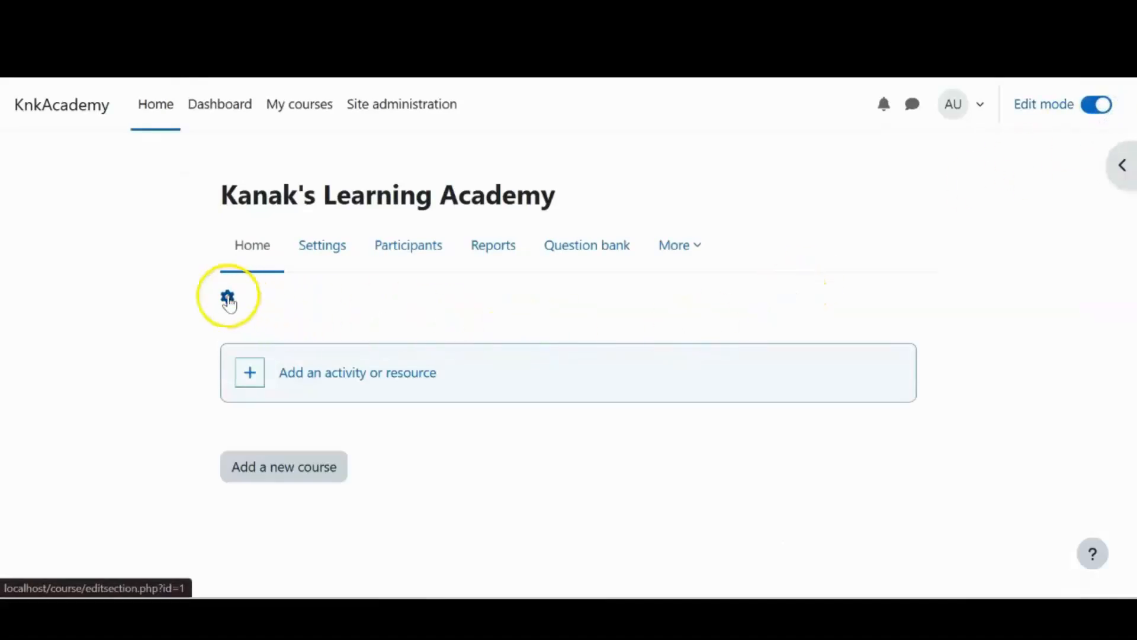
{"action": "left_click", "coordinate": [227, 296]}
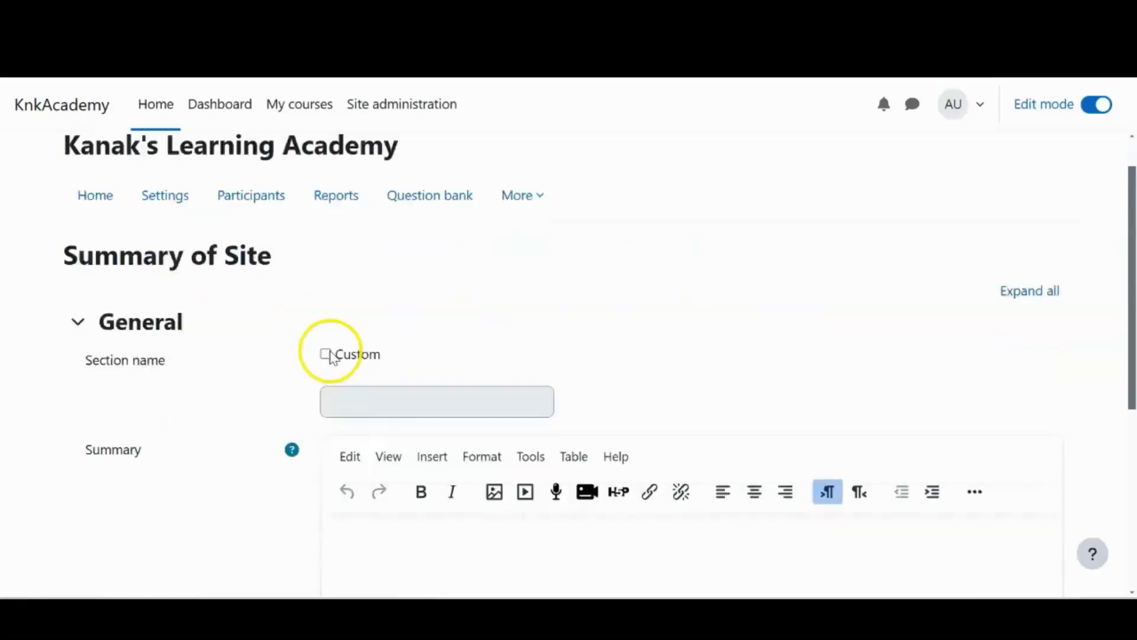
{"action": "scroll", "scroll_direction": "down", "scroll_amount": 3}
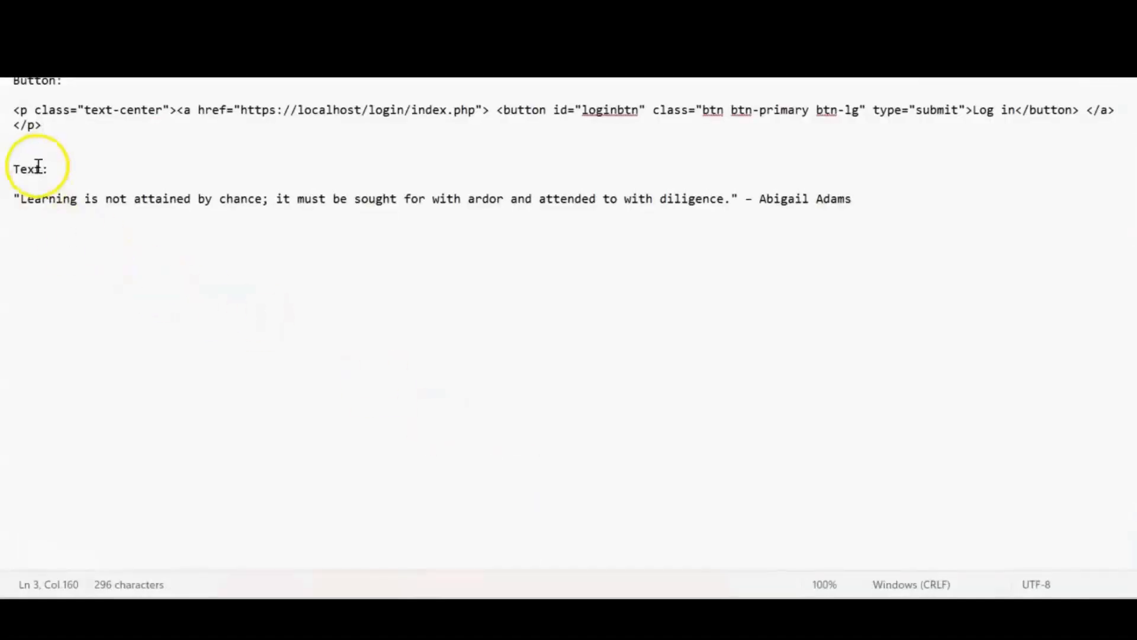
- Paste the Abigail Adams learning quote into the summary as centred bold-italic heading text
{"action": "right_click", "coordinate": [305, 199]}
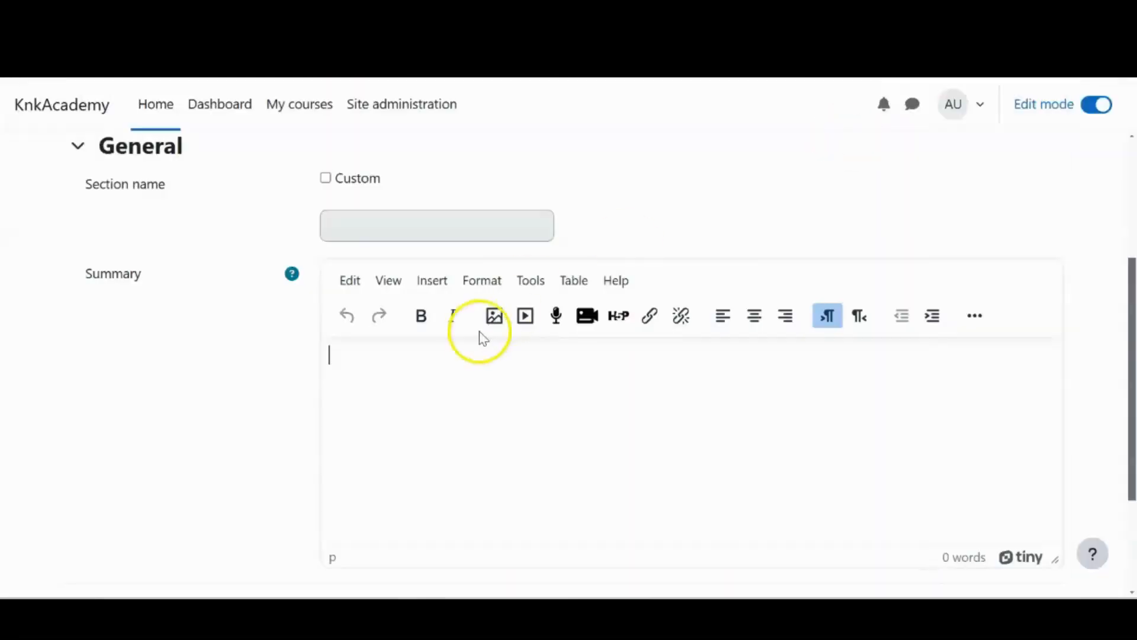
{"action": "type", "text": "\"Learning is not attained by chance; it must be sought for with ardor and attended to with diligence.\" – Abigail Adams"}
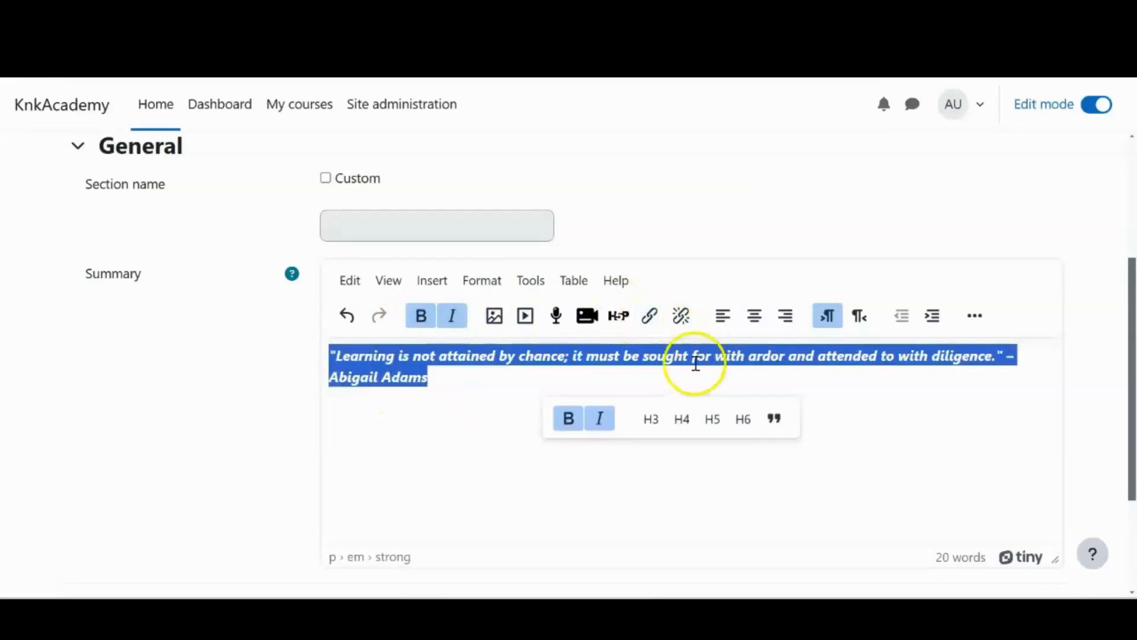
{"action": "left_click", "coordinate": [753, 315]}
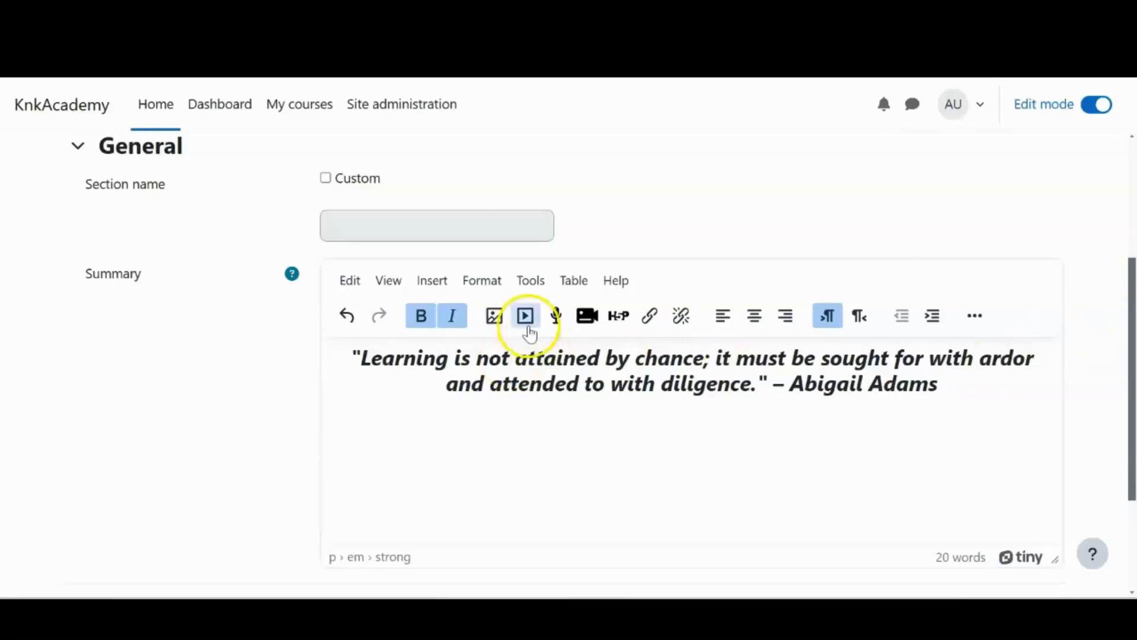
- Upload the KANAK ACADEMY mp4 from the Kanak Academy folder as the video source
{"action": "left_click", "coordinate": [525, 315]}
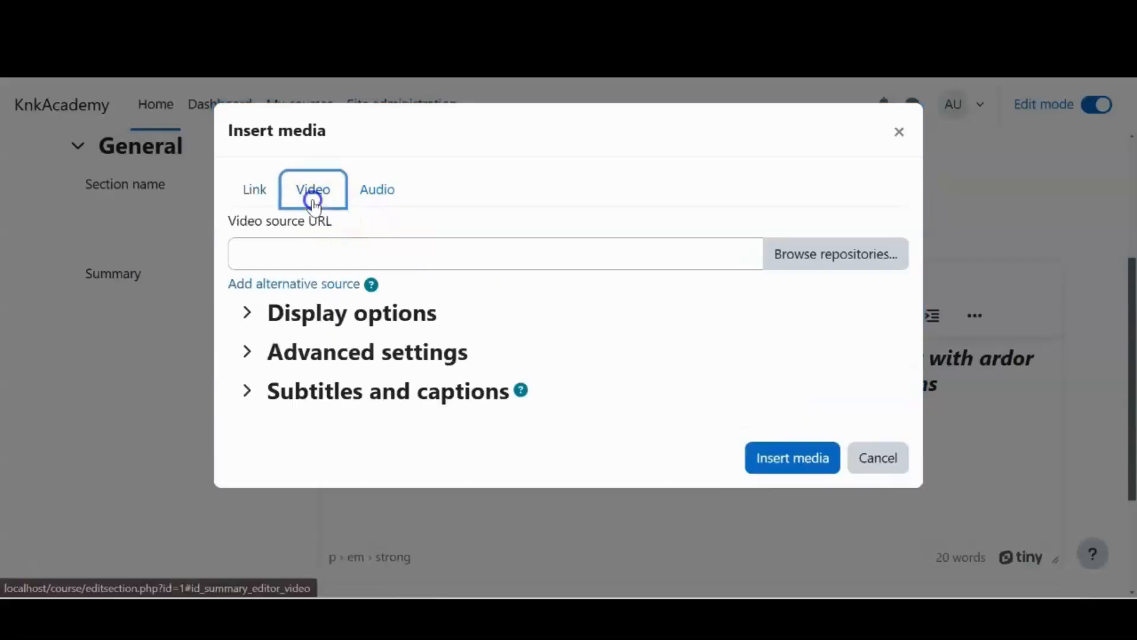
{"action": "left_click", "coordinate": [835, 254]}
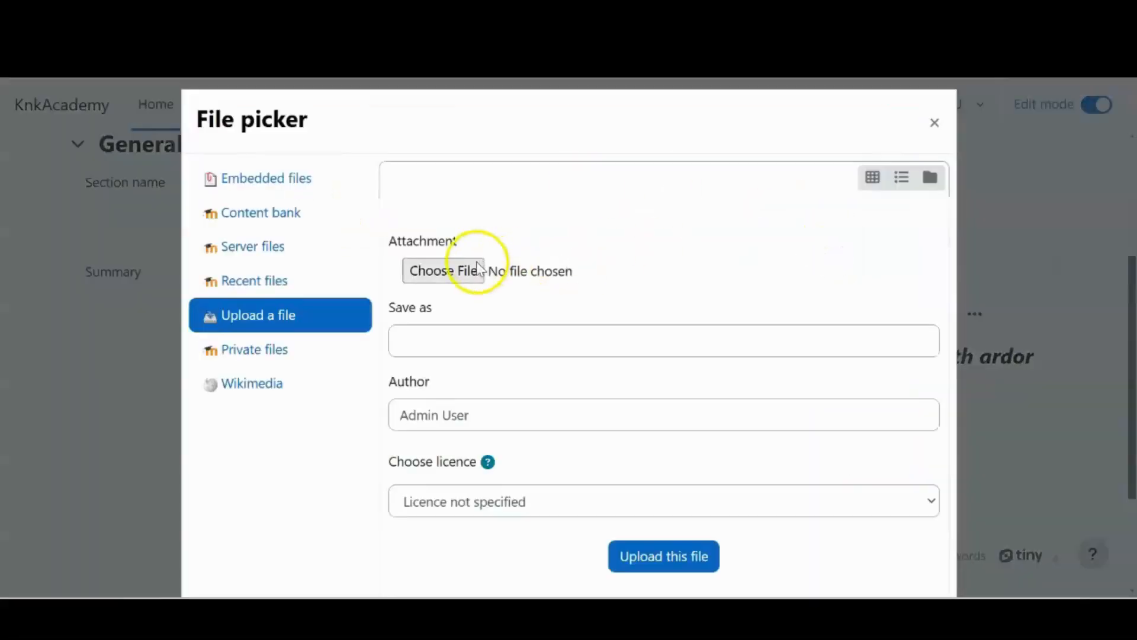
{"action": "left_click", "coordinate": [443, 270]}
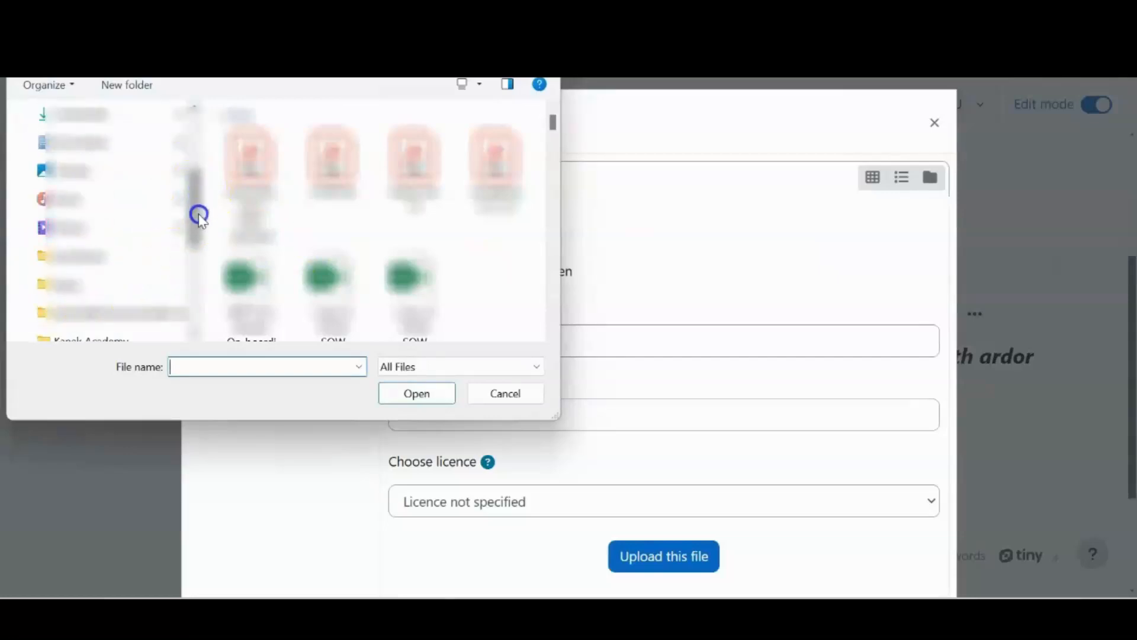
{"action": "left_click", "coordinate": [91, 283]}
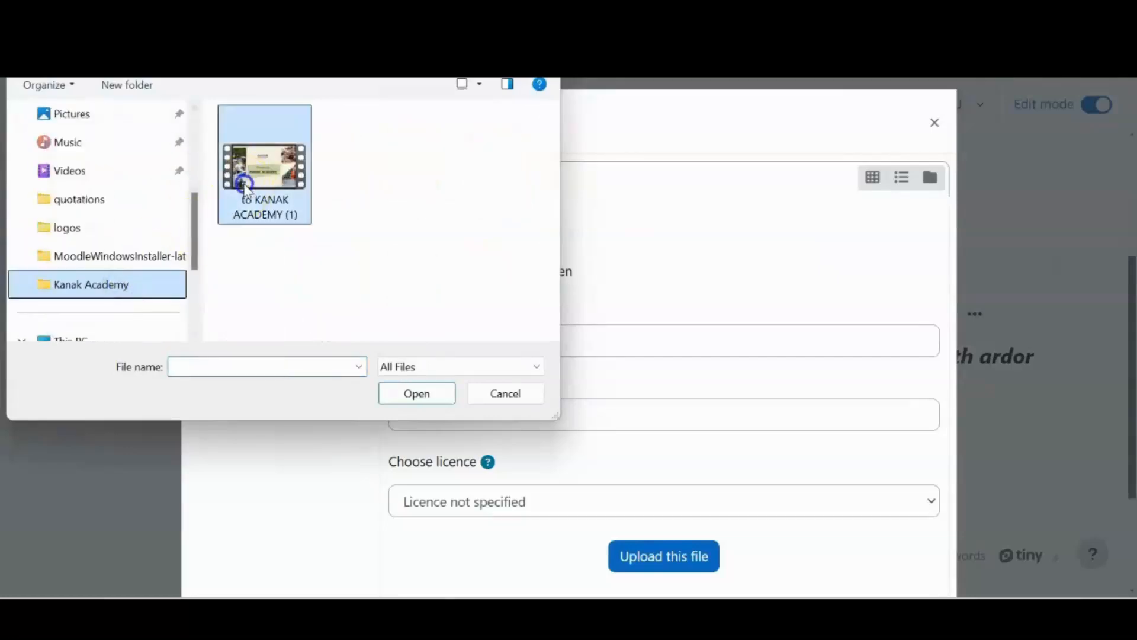
{"action": "left_click", "coordinate": [415, 394]}
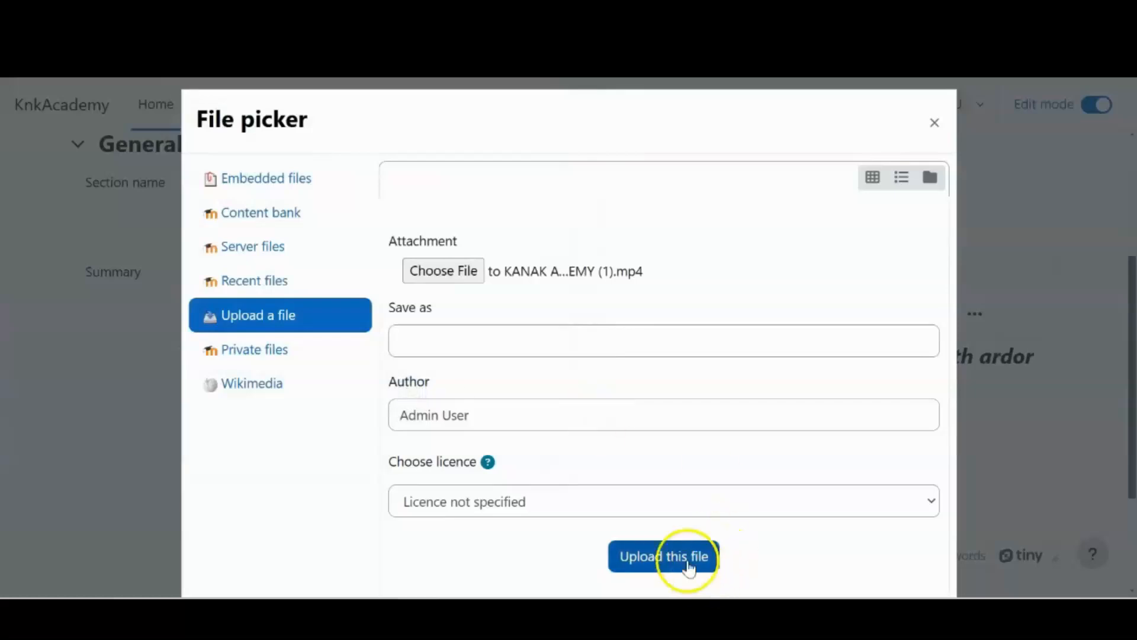
{"action": "left_click", "coordinate": [664, 557]}
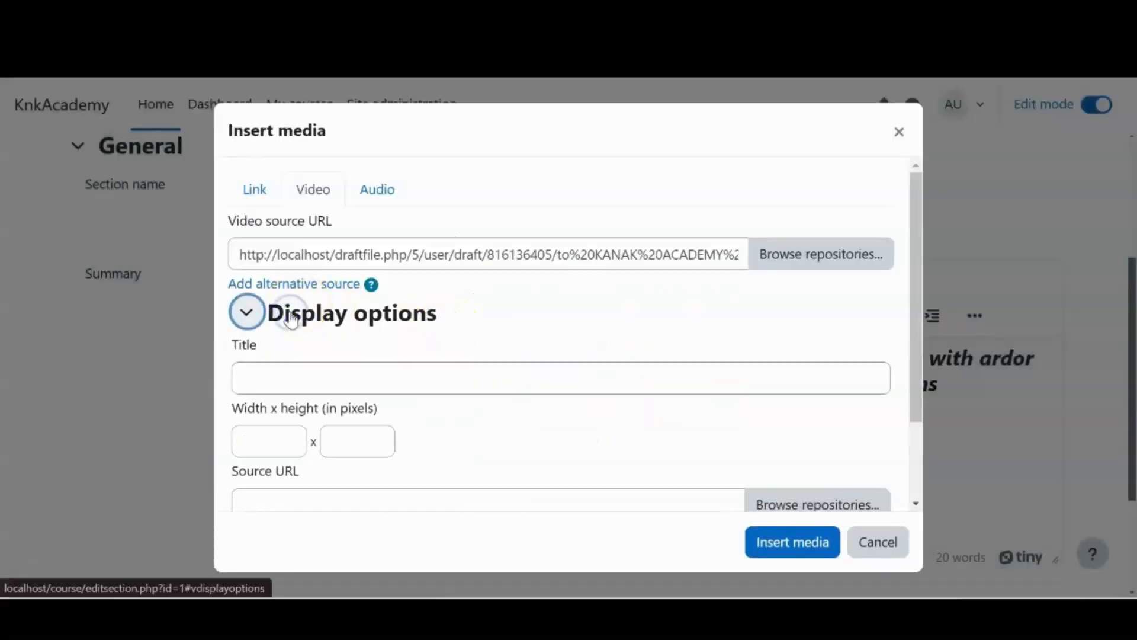
- Set the video display size to 1920 × 1080
{"action": "scroll", "scroll_direction": "down", "scroll_amount": 3}
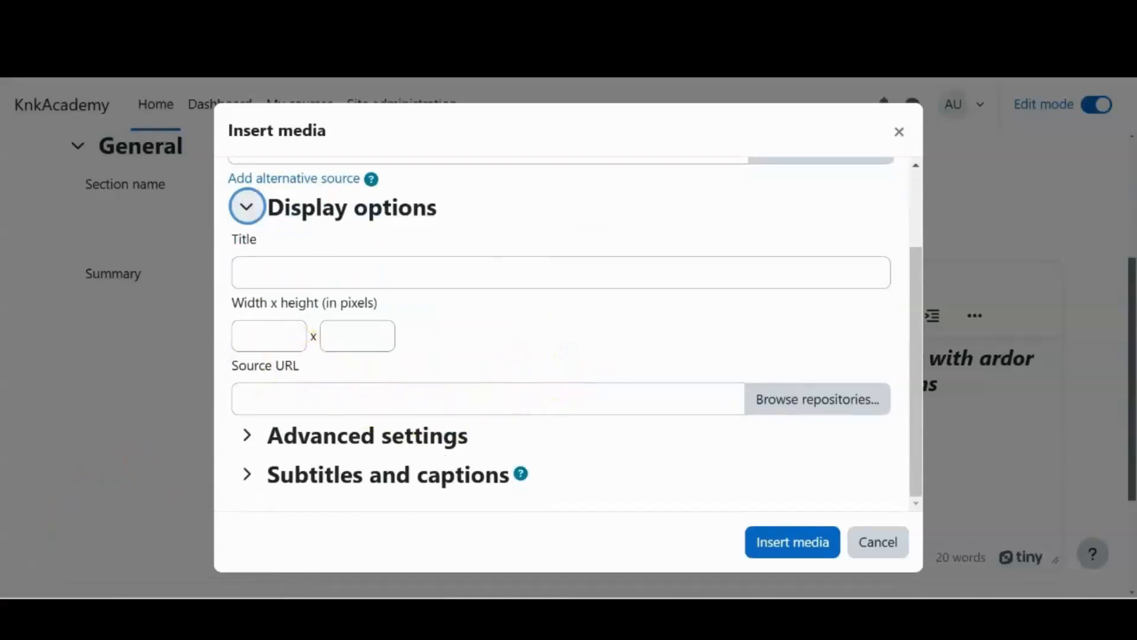
{"action": "left_click", "coordinate": [269, 335]}
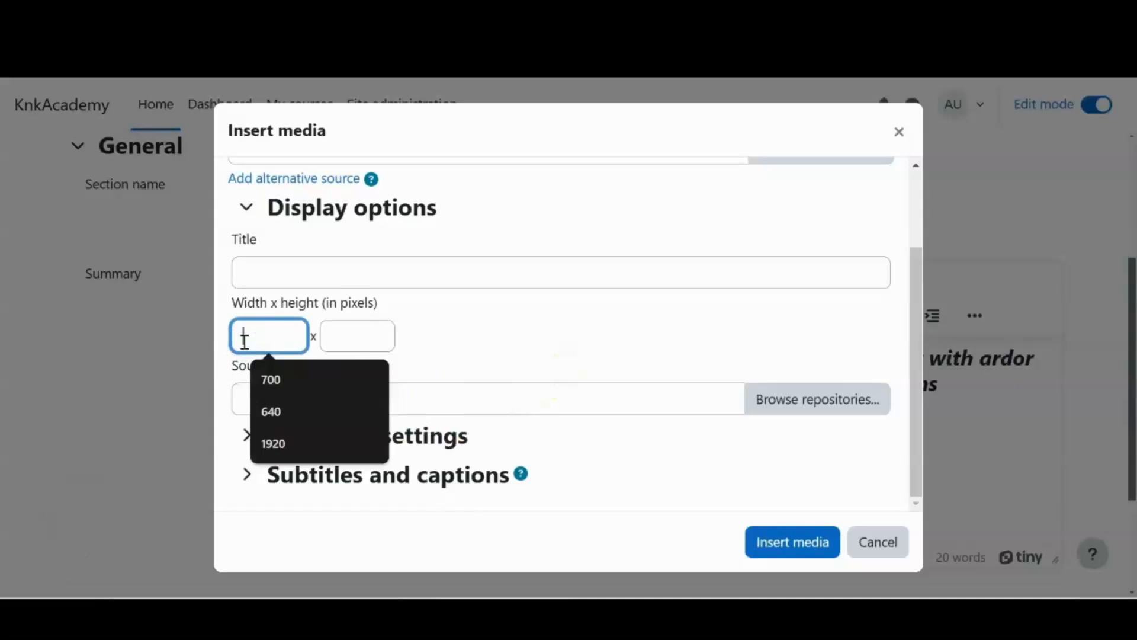
{"action": "left_click", "coordinate": [274, 443]}
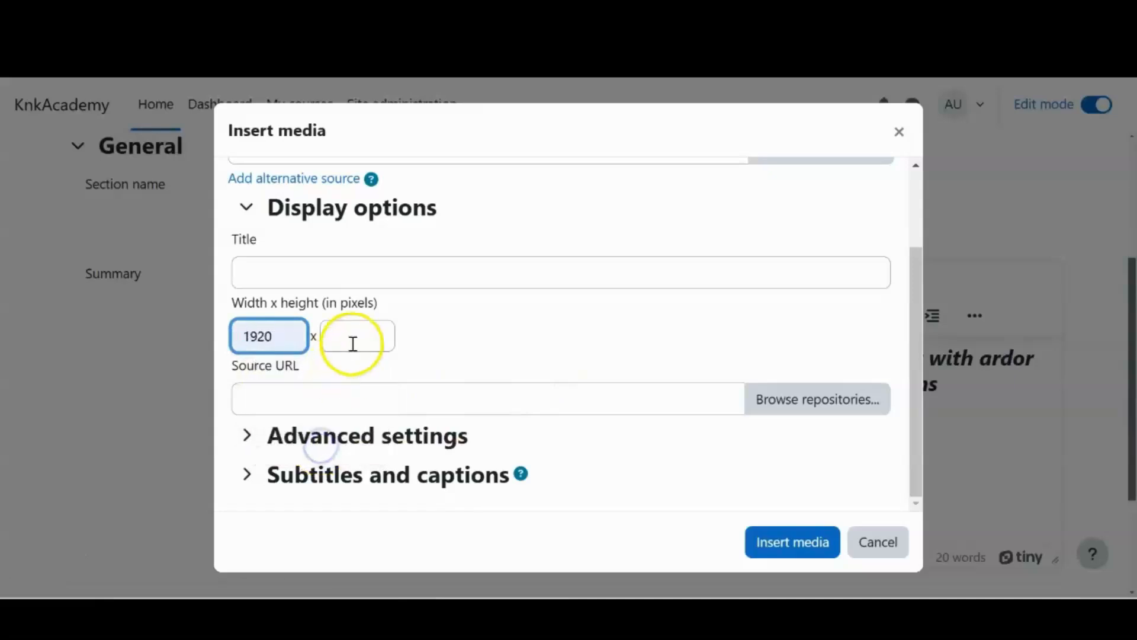
{"action": "type", "text": "1080"}
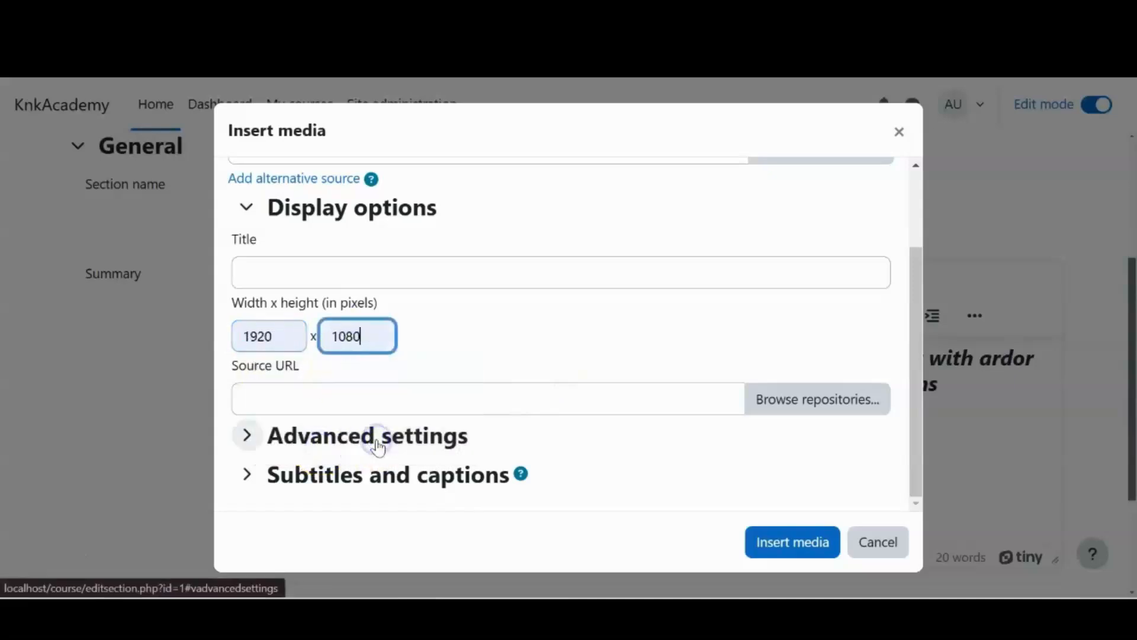
- Enable Play automatically and Loop, disable Show controls, and insert the video into the summary
{"action": "left_click", "coordinate": [368, 434]}
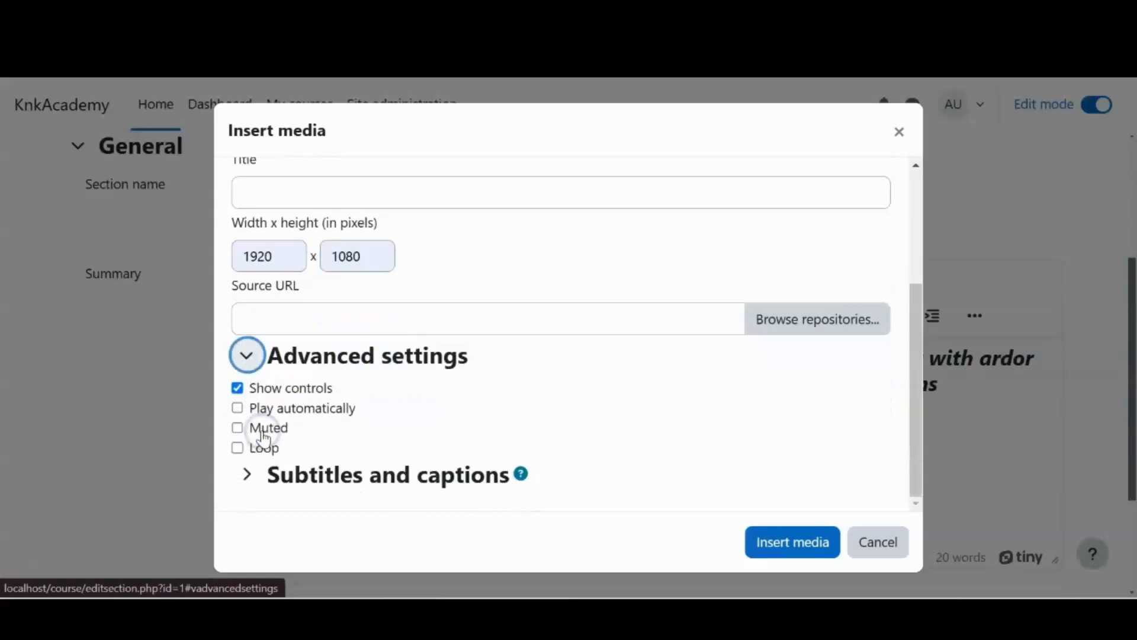
{"action": "left_click", "coordinate": [237, 407]}
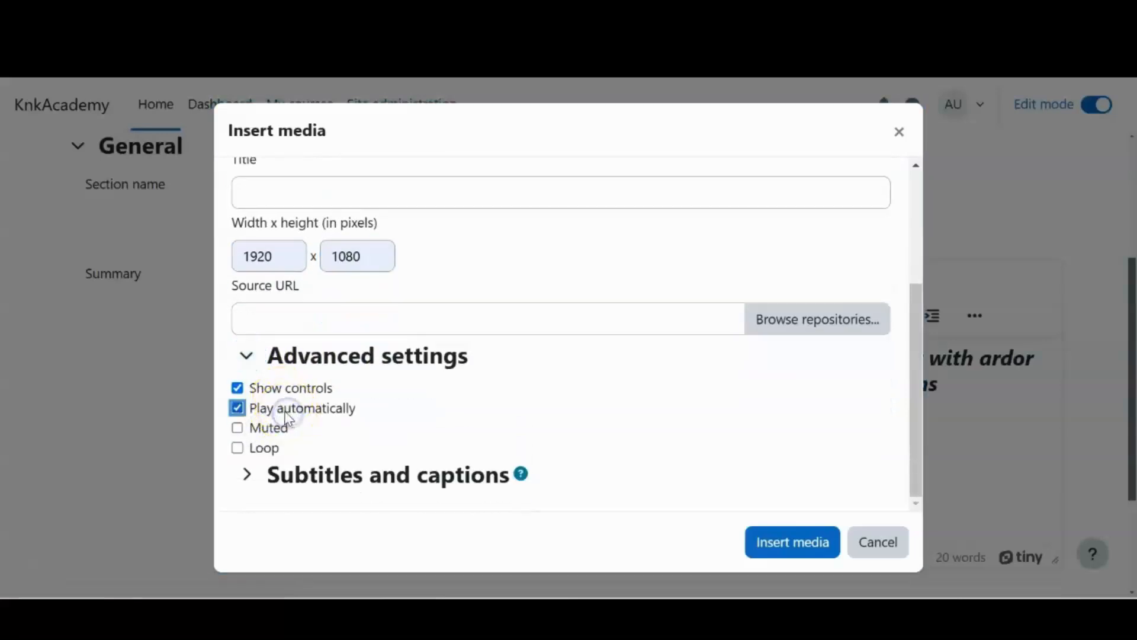
{"action": "left_click", "coordinate": [237, 387]}
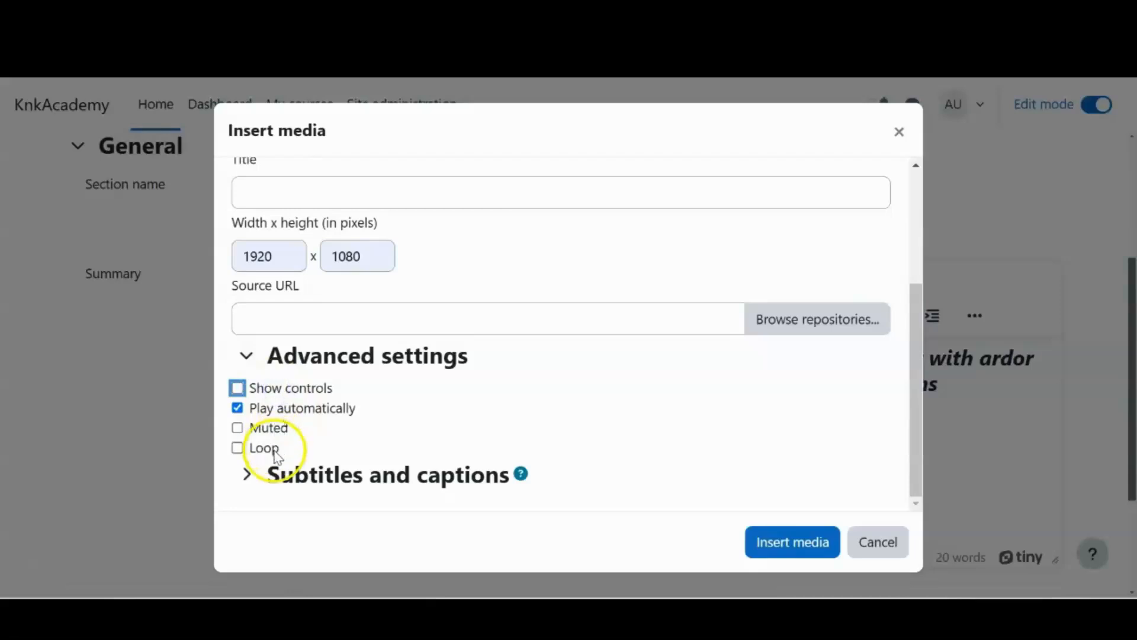
{"action": "left_click", "coordinate": [237, 448]}
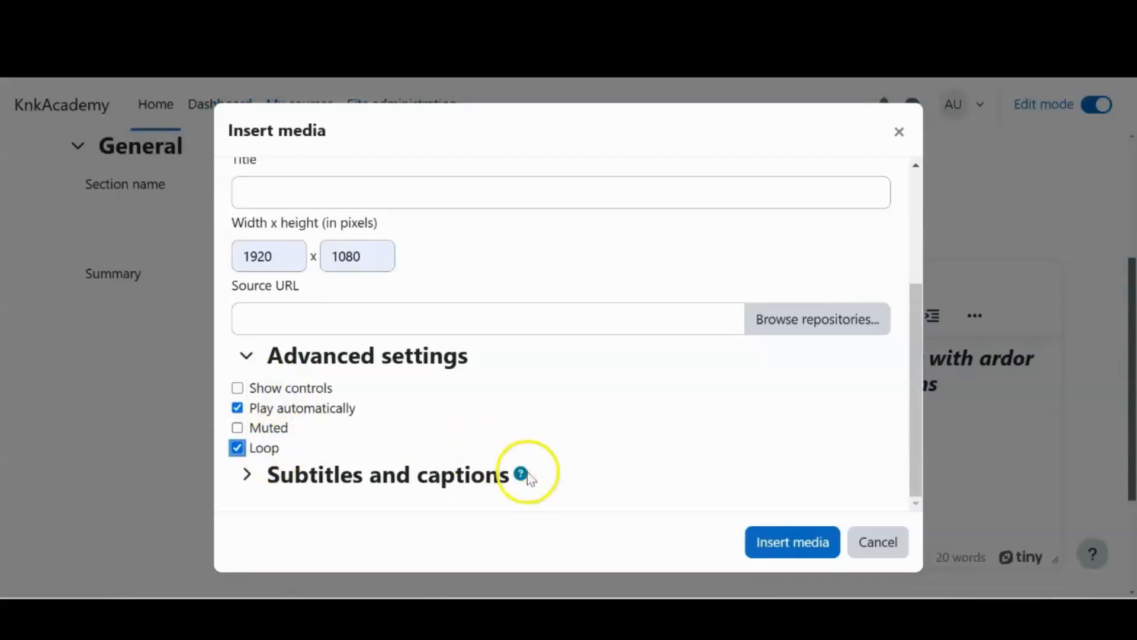
{"action": "left_click", "coordinate": [791, 541]}
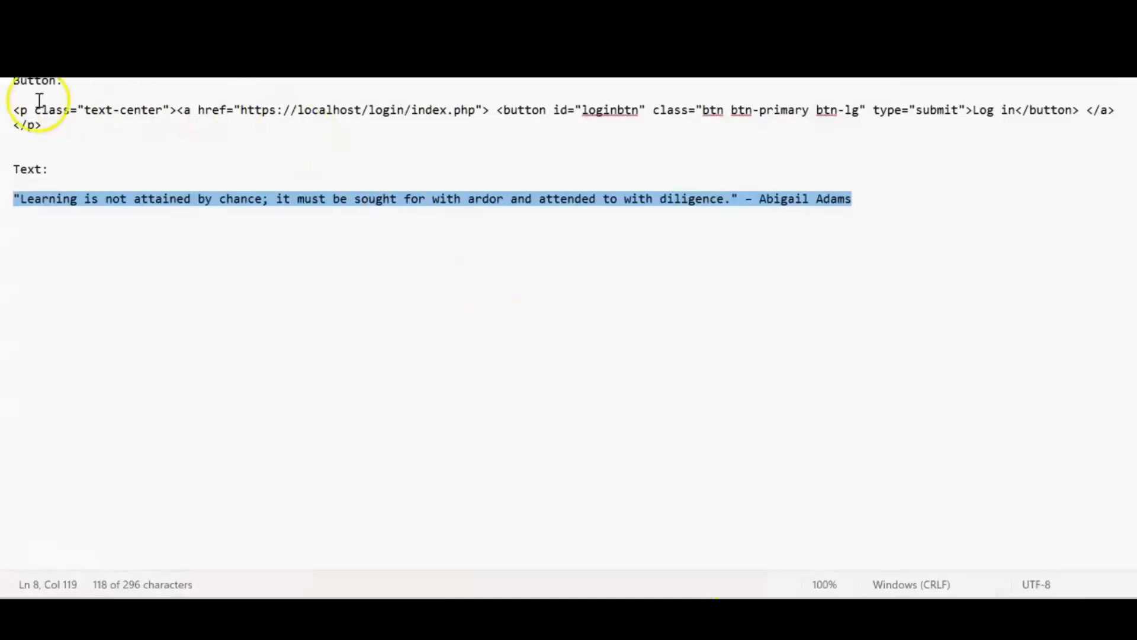
- Paste the Log in button HTML below the video in the summary source and save it
{"action": "right_click", "coordinate": [22, 109]}
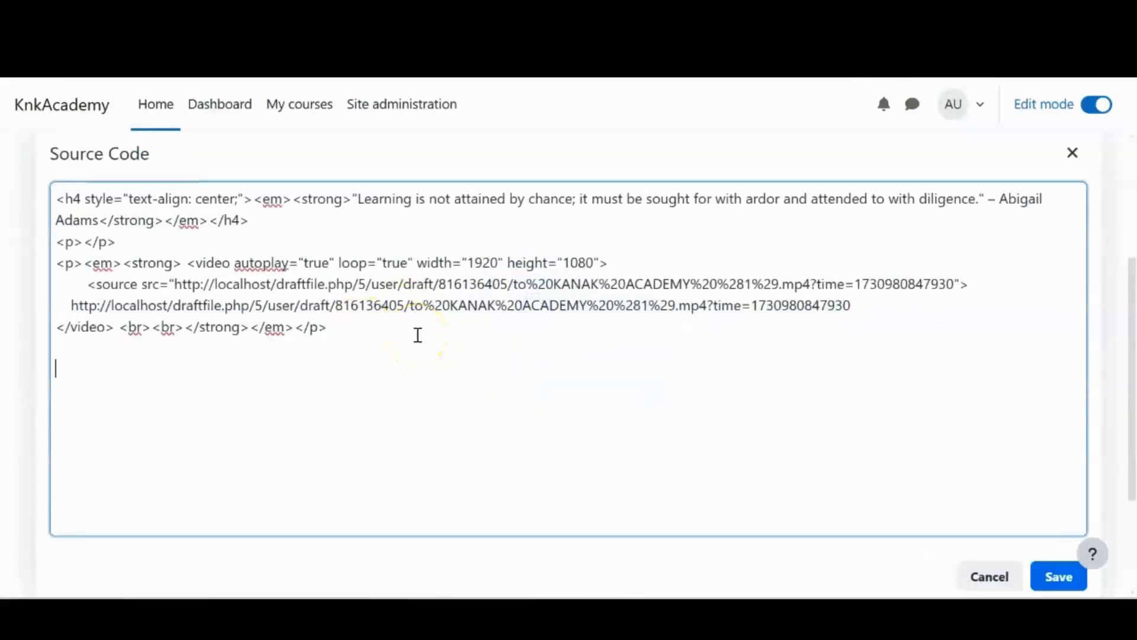
{"action": "left_click", "coordinate": [1058, 576]}
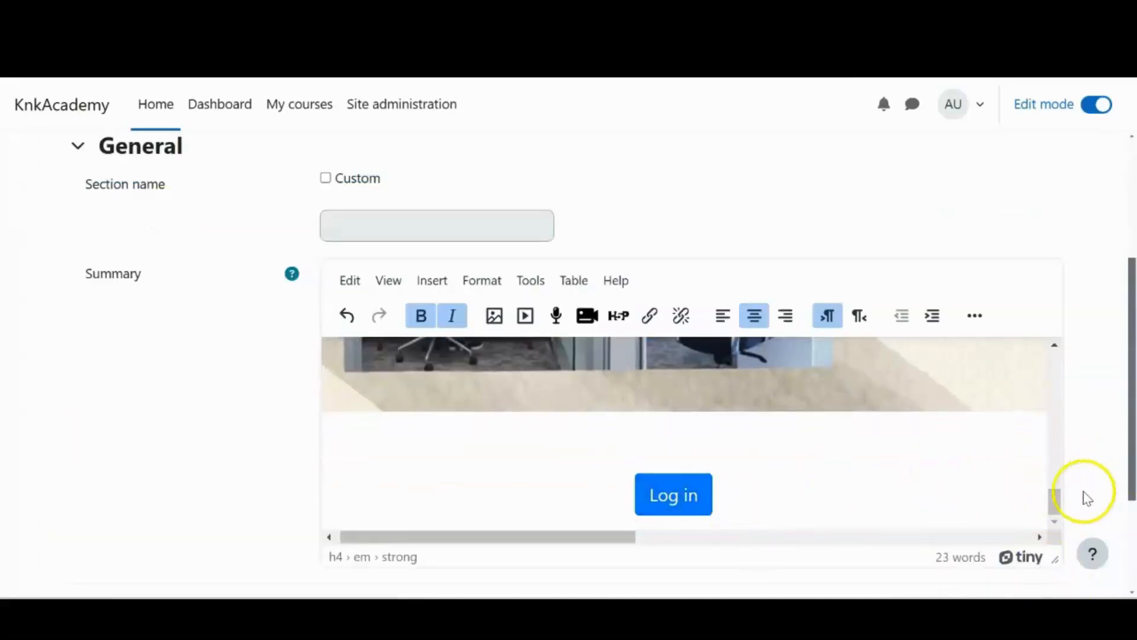
{"action": "scroll", "scroll_direction": "down", "scroll_amount": 3}
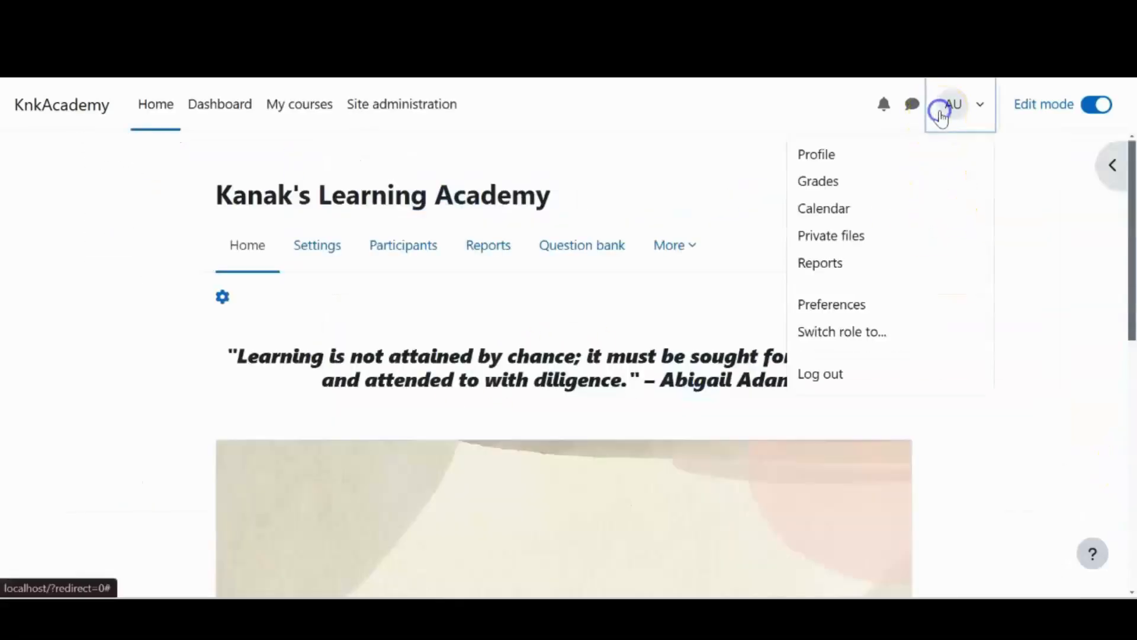
- Log out, check the public front page shows quote, video and Log in button, then follow it to the login page
{"action": "left_click", "coordinate": [820, 373]}
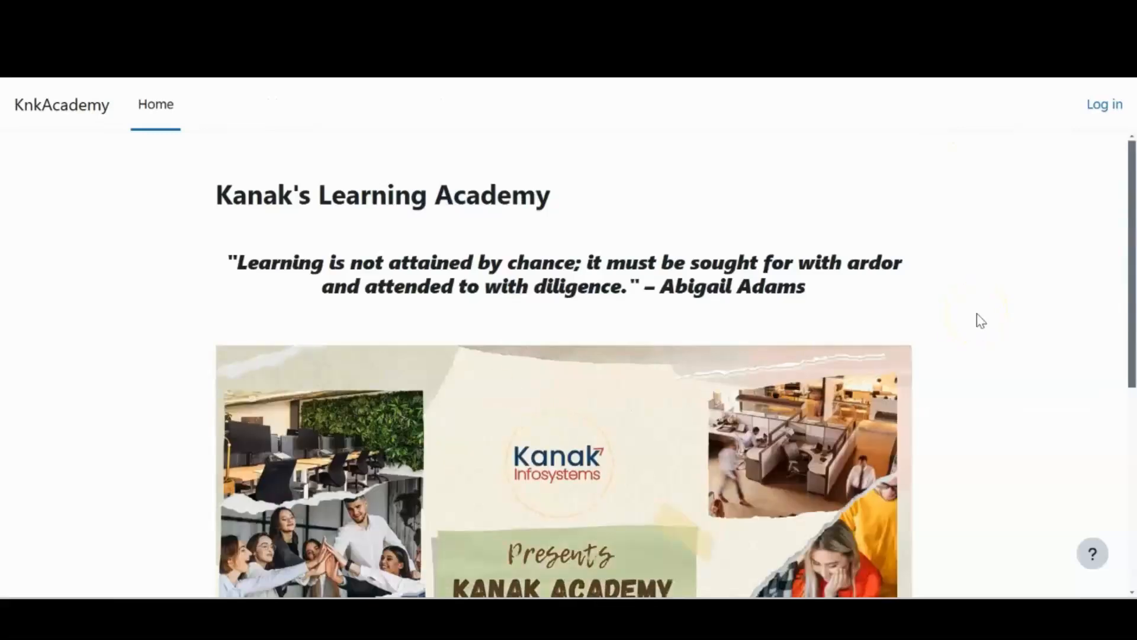
{"action": "scroll", "scroll_direction": "down", "scroll_amount": 3}
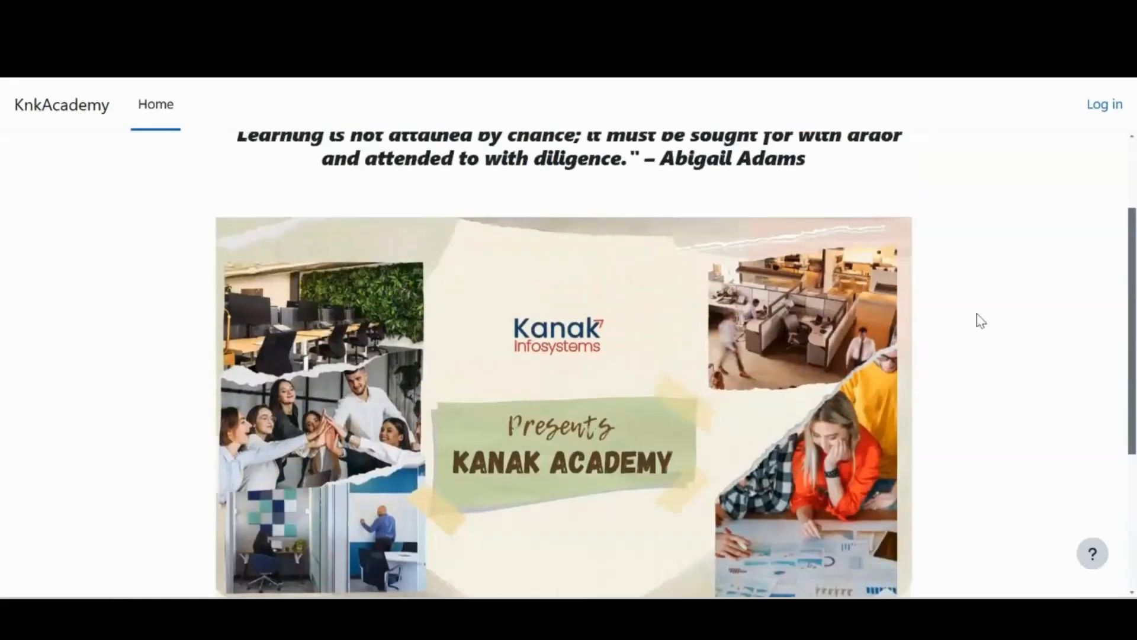
{"action": "scroll", "scroll_direction": "down", "scroll_amount": 3}
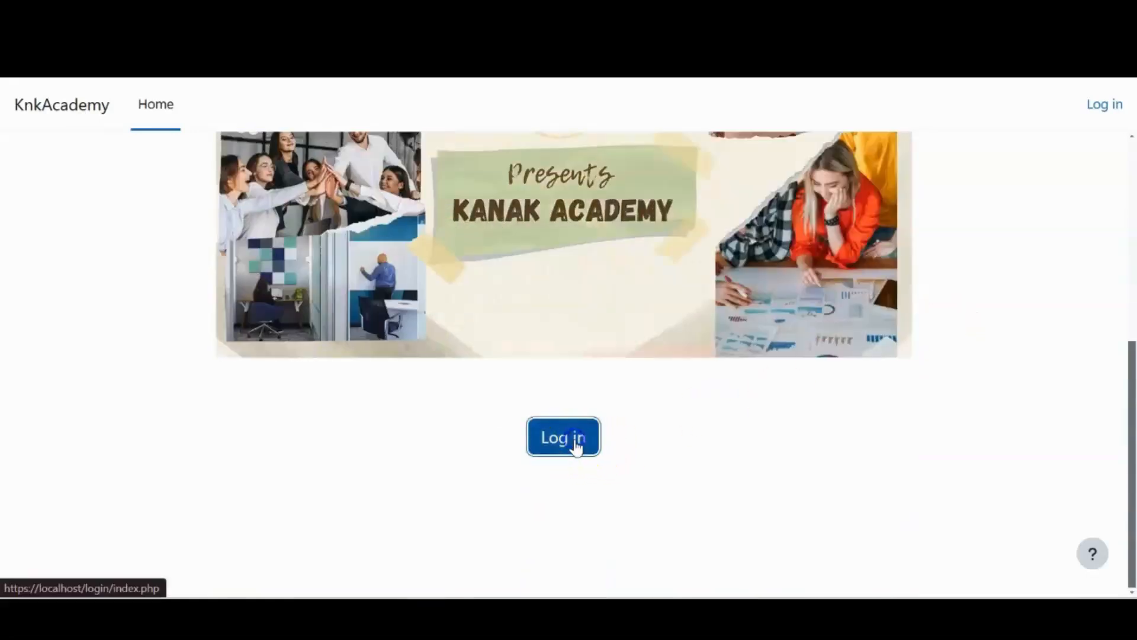
{"action": "left_click", "coordinate": [563, 437]}
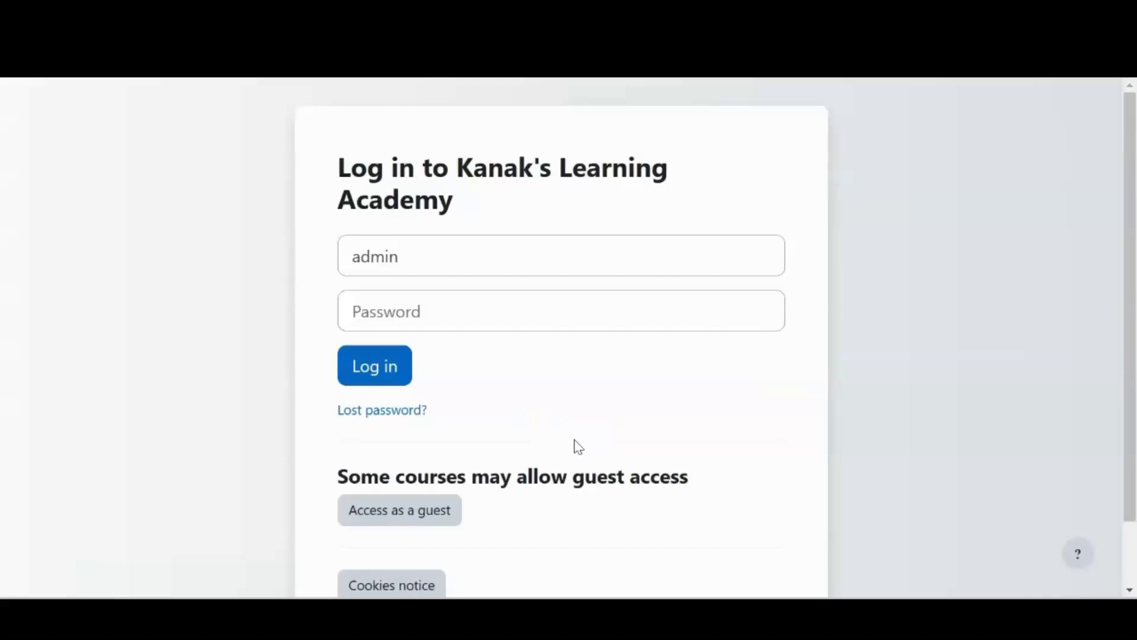